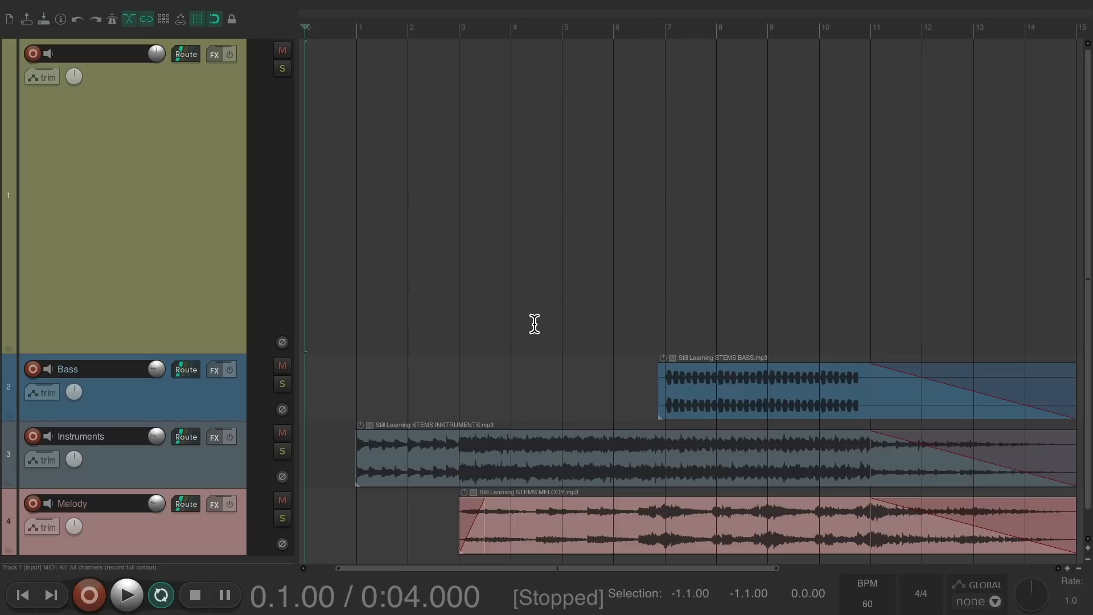
{"action": "mouse_move", "coordinate": [538, 486]}
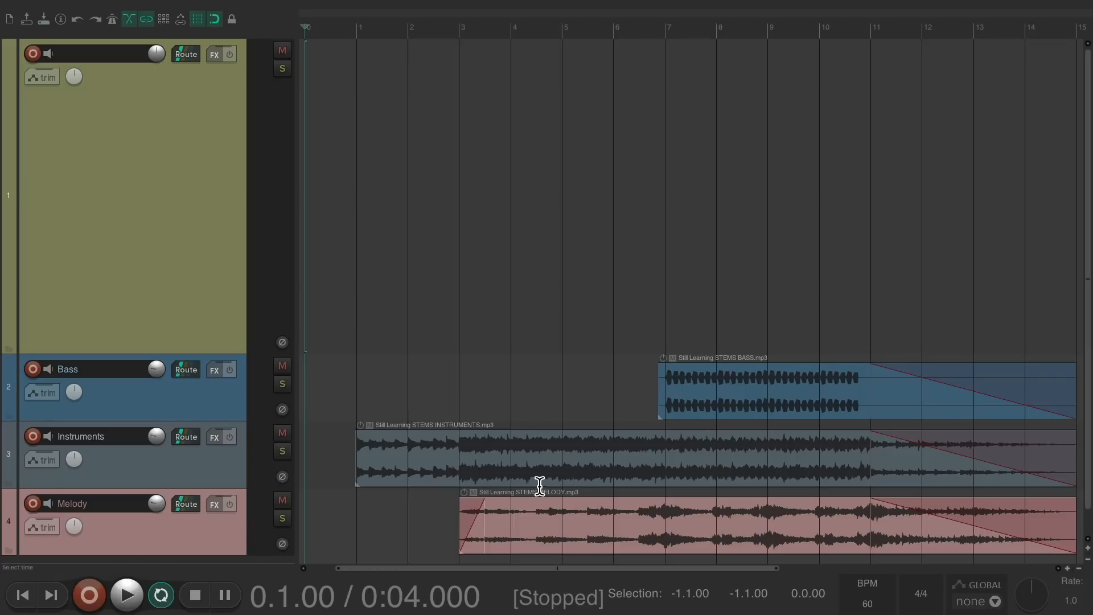
{"action": "mouse_move", "coordinate": [513, 163]}
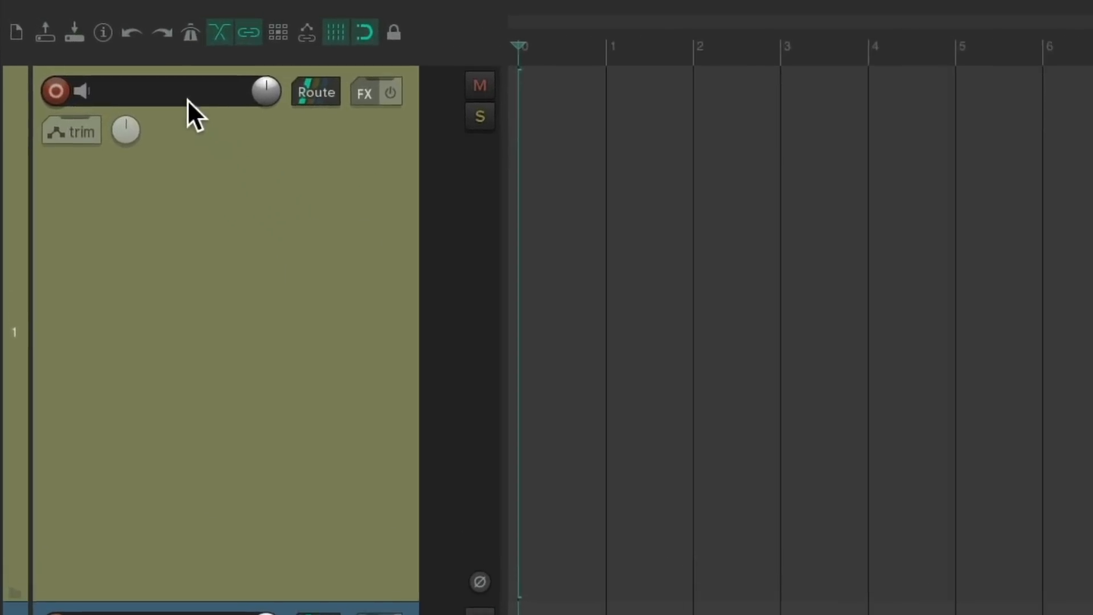
Step: Name the first track 'Drums' and bring up its routing window
{"action": "type", "text": "Drums"}
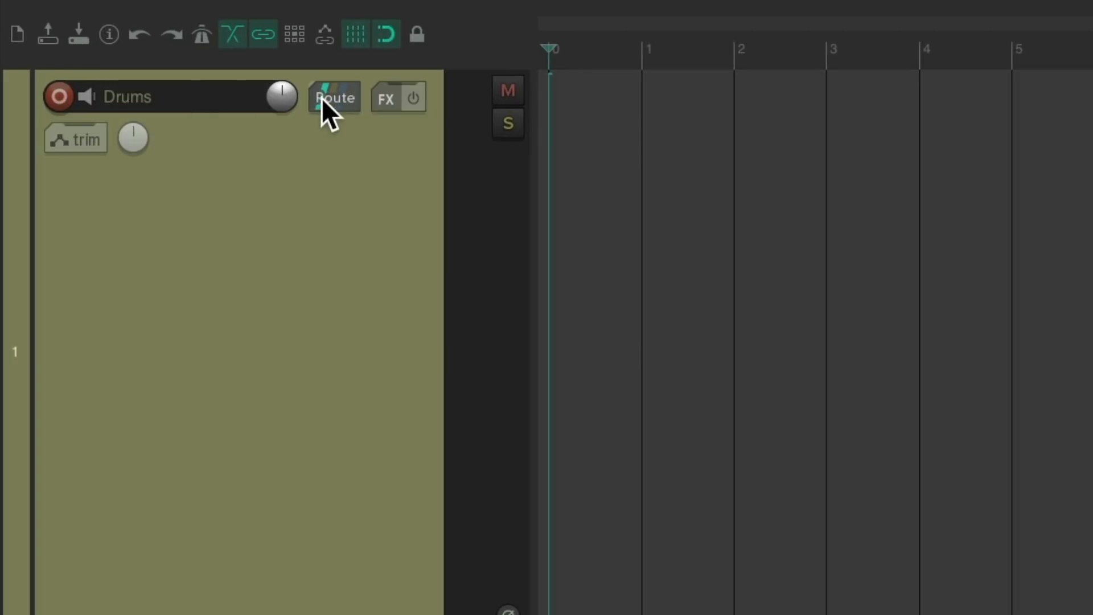
{"action": "left_click", "coordinate": [334, 97]}
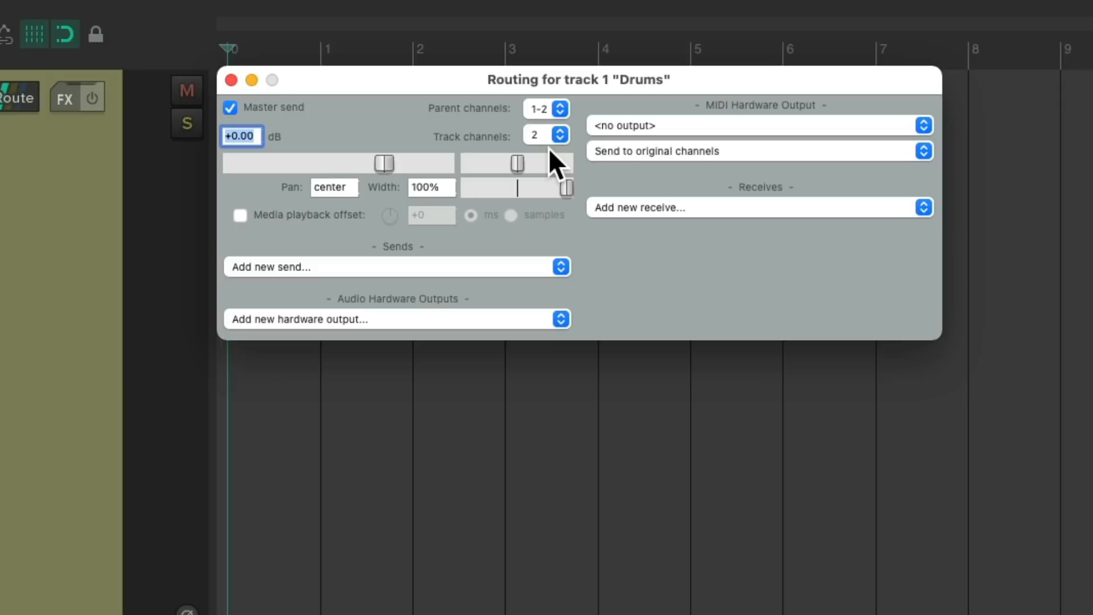
Step: Set the Drums track to 8 channels, turn off its master send, and close routing
{"action": "left_click", "coordinate": [558, 134]}
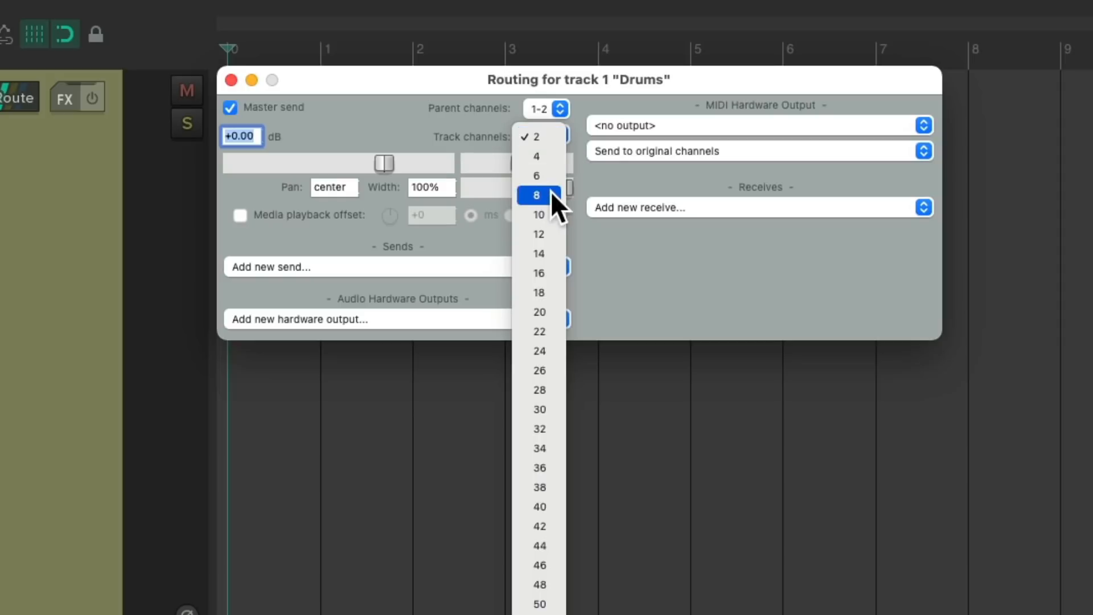
{"action": "left_click", "coordinate": [537, 194]}
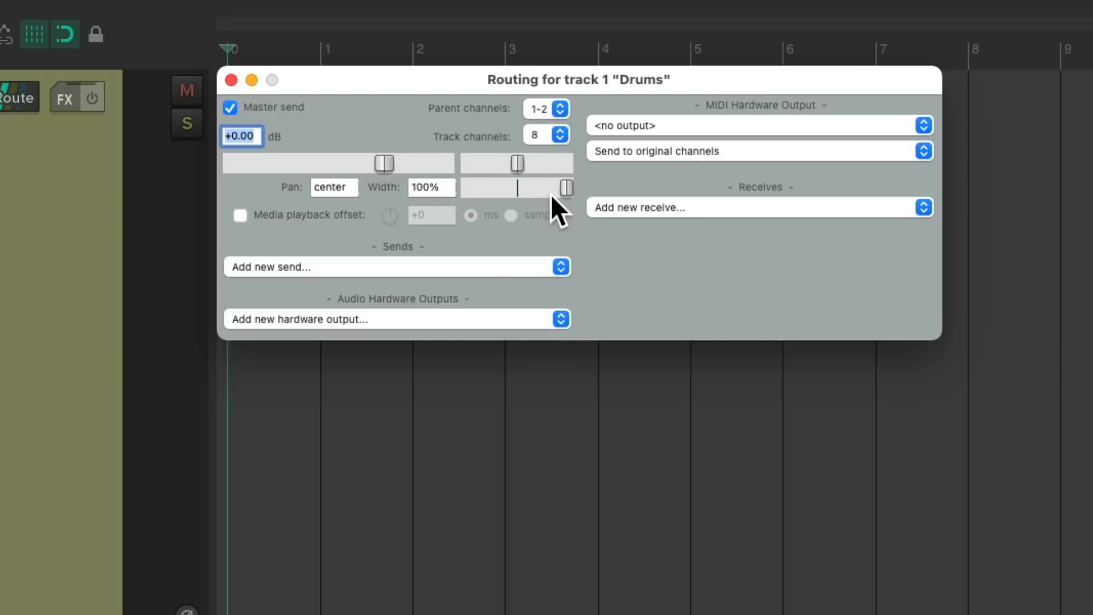
{"action": "mouse_move", "coordinate": [292, 129]}
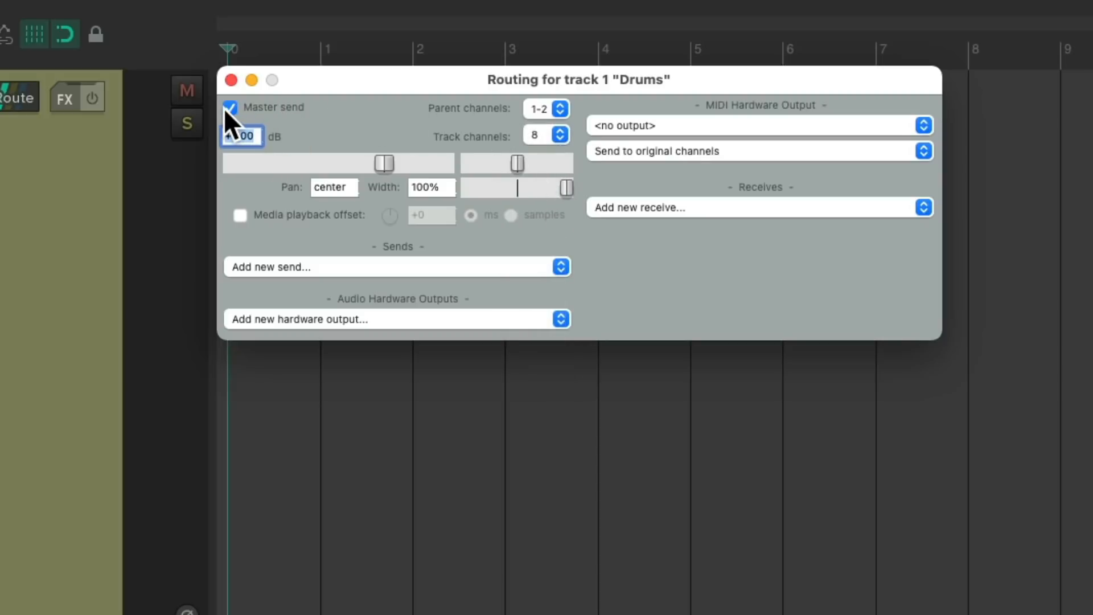
{"action": "left_click", "coordinate": [231, 108]}
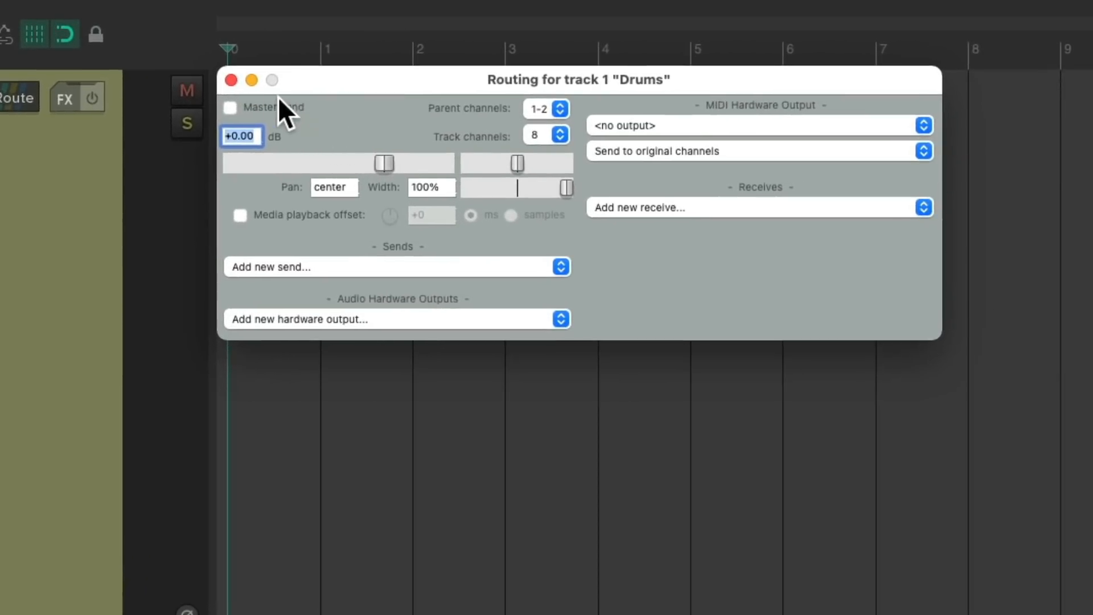
{"action": "left_click", "coordinate": [231, 79]}
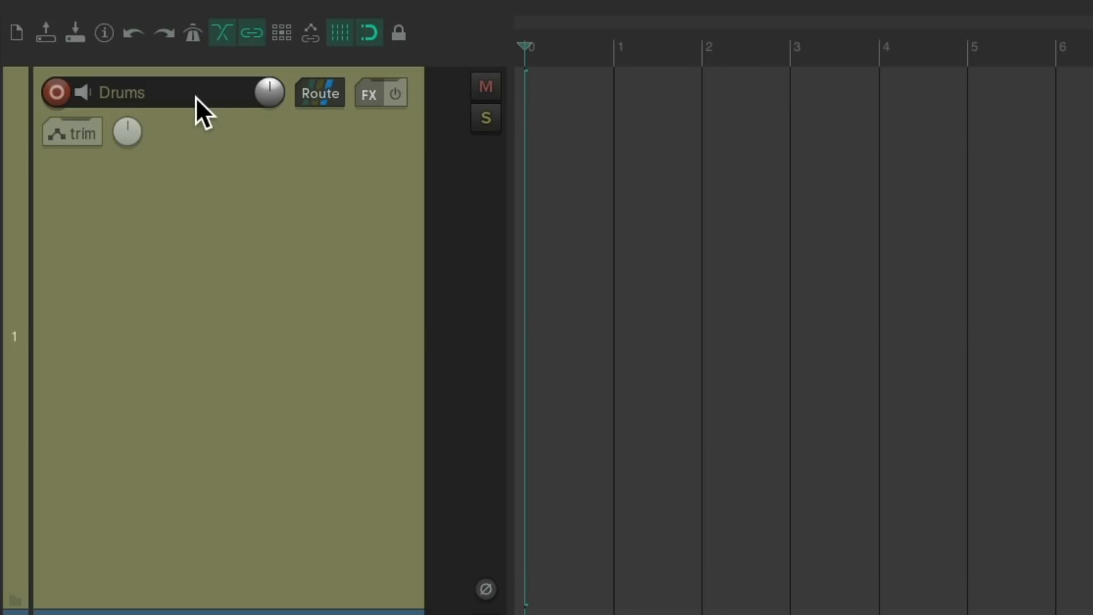
Step: Record-arm Drums with its input set to the 8-channel Input 1–Input 8 source
{"action": "left_click", "coordinate": [56, 93]}
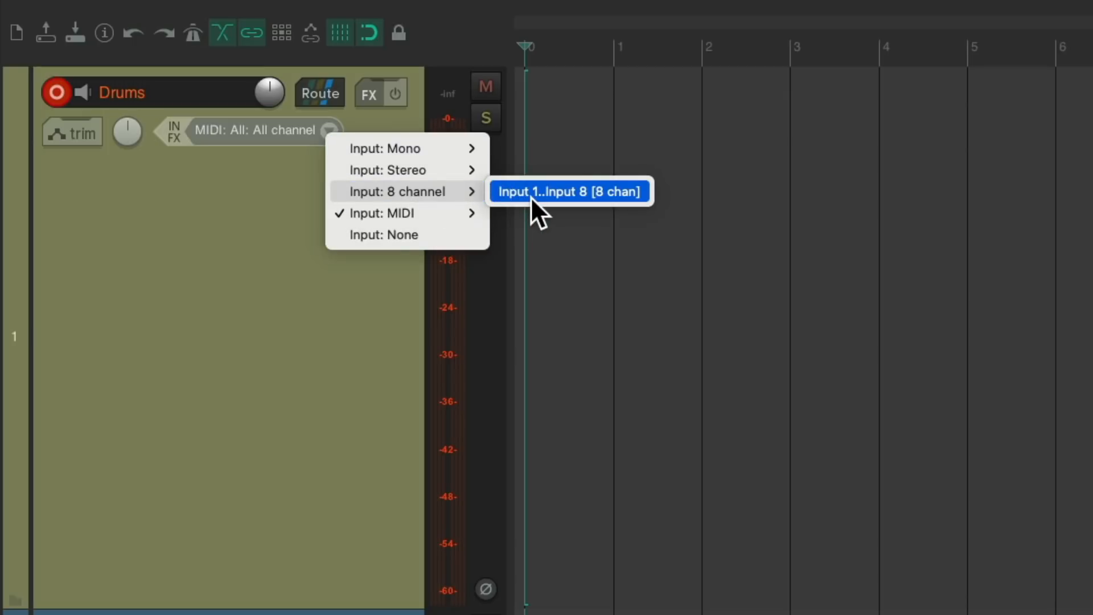
{"action": "left_click", "coordinate": [568, 191]}
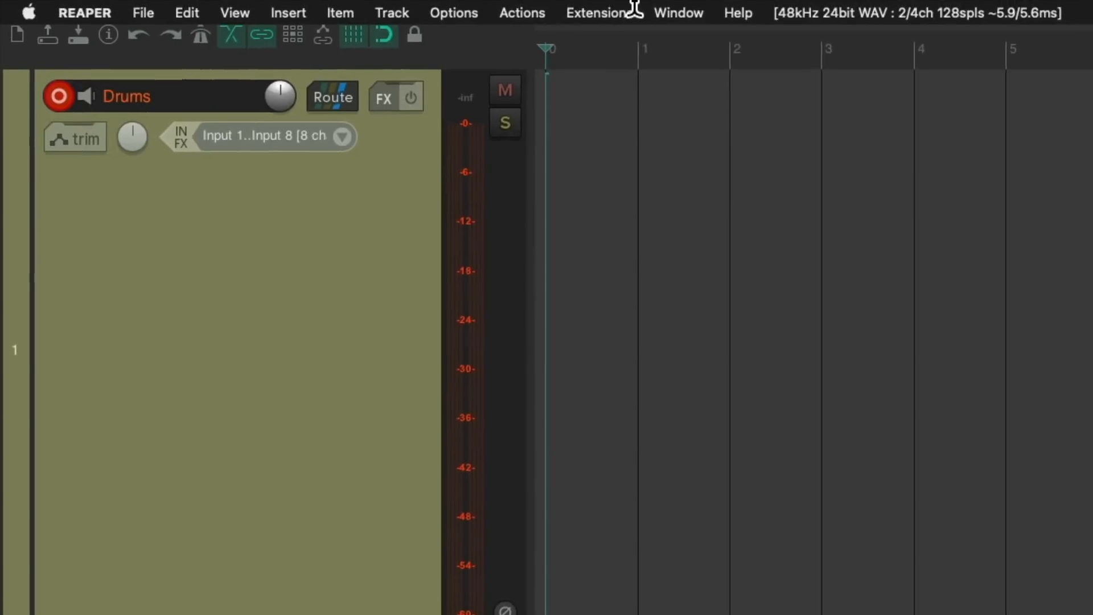
Step: Filter the action list for 'theme' and run 'Options: Show theme adjuster'
{"action": "left_click", "coordinate": [523, 13]}
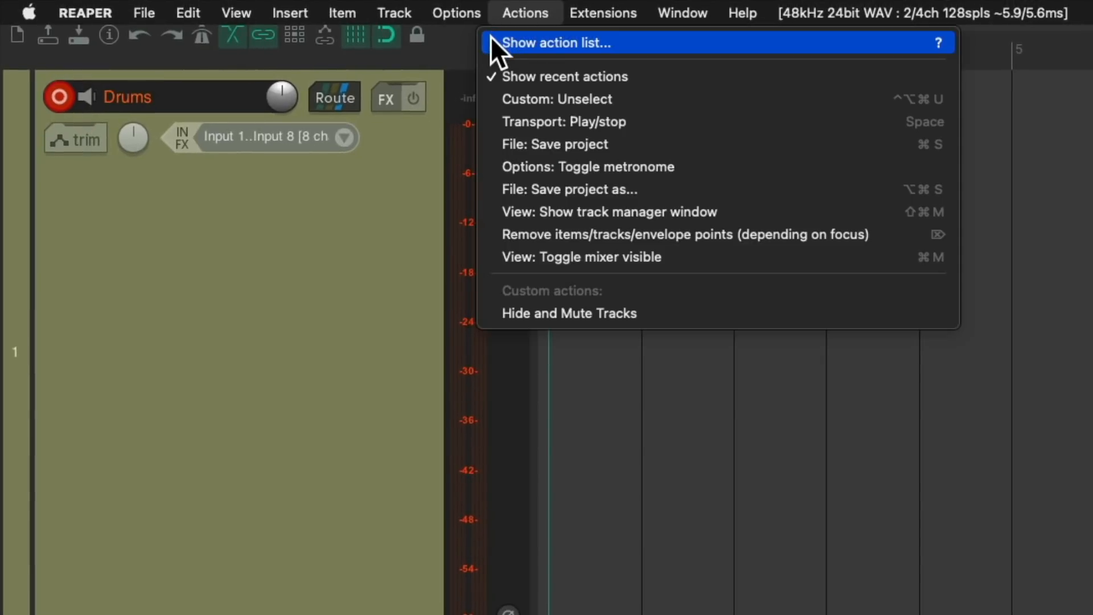
{"action": "left_click", "coordinate": [554, 43]}
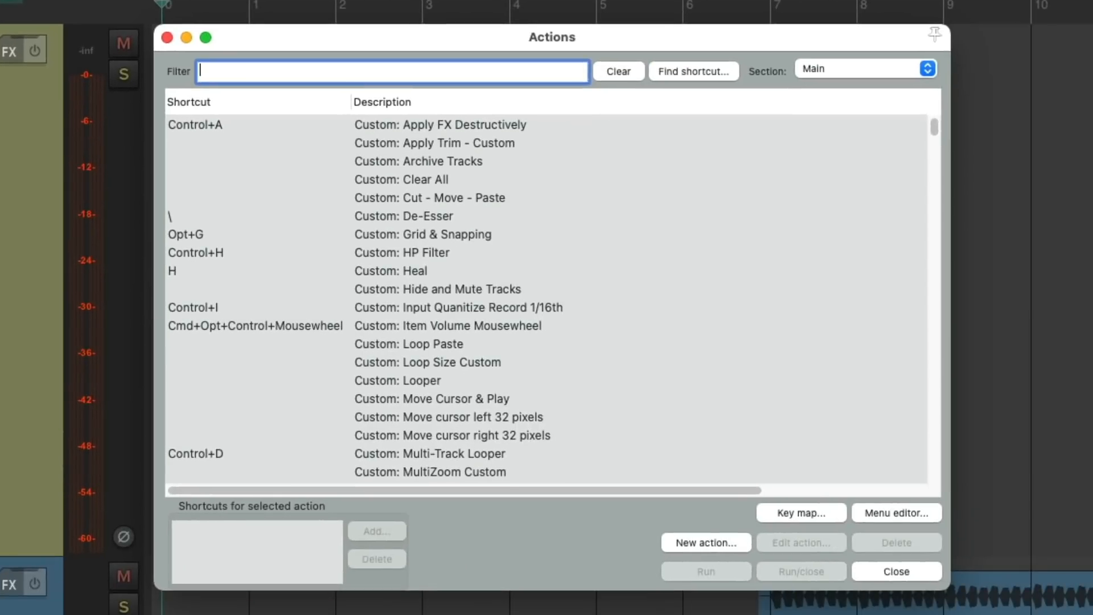
{"action": "type", "text": "theme"}
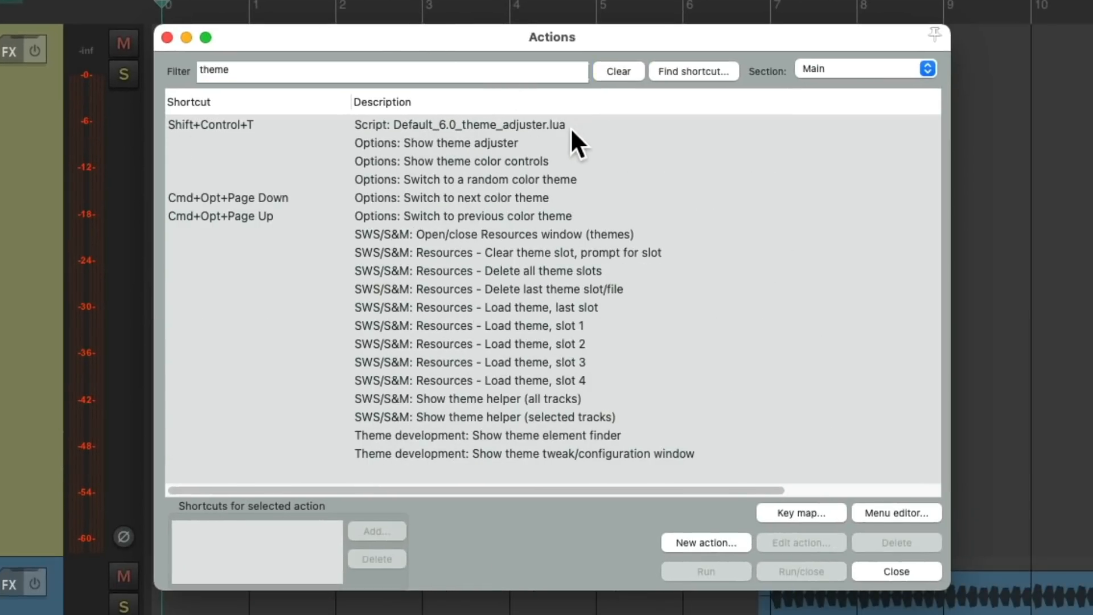
{"action": "left_click", "coordinate": [436, 143]}
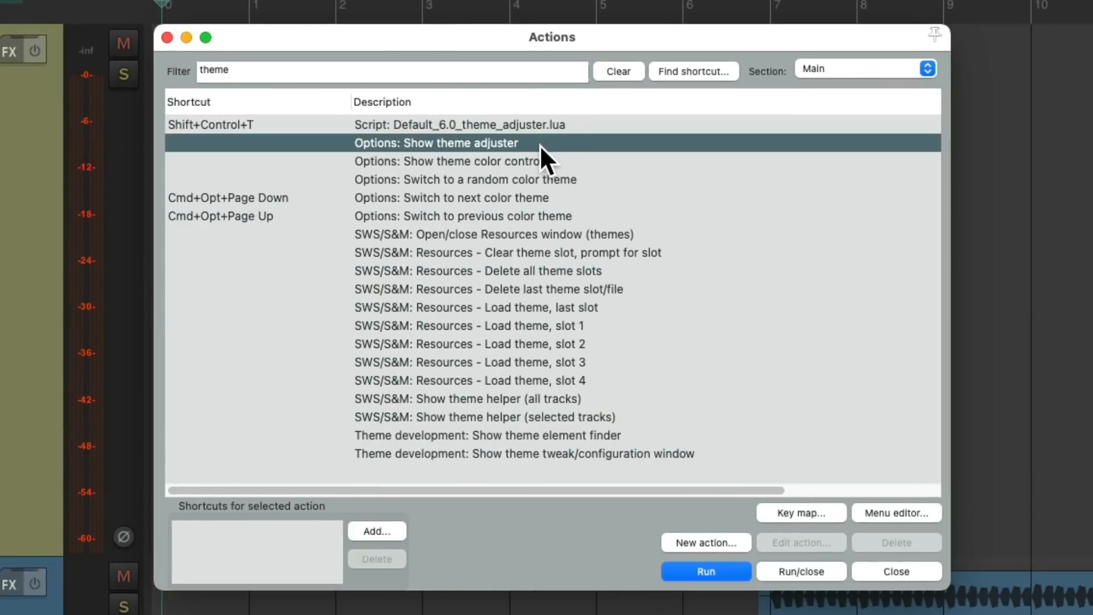
{"action": "left_click", "coordinate": [705, 571]}
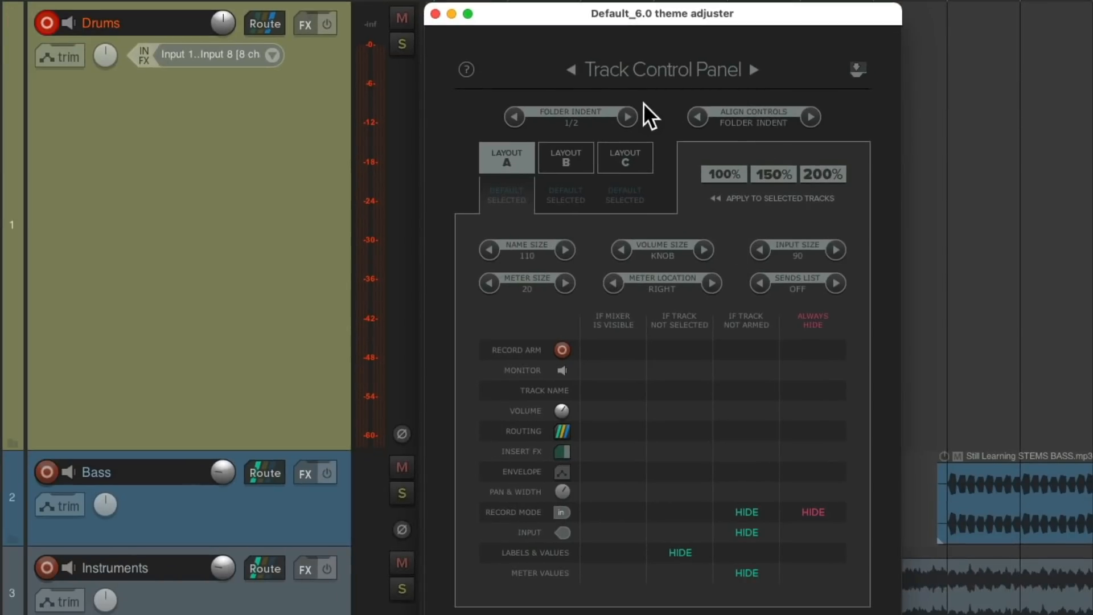
{"action": "mouse_move", "coordinate": [730, 97]}
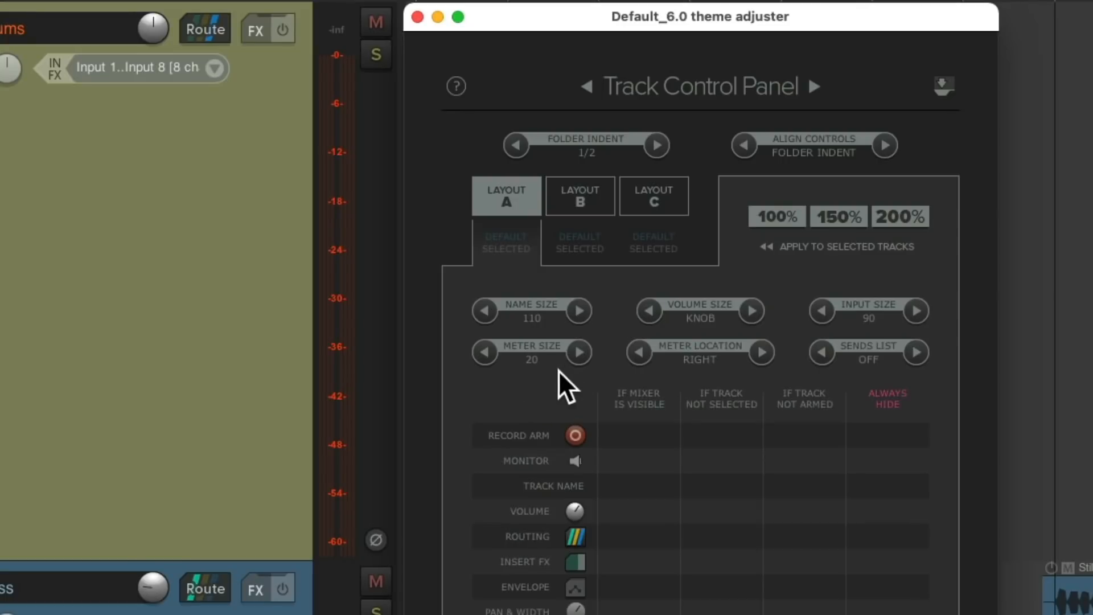
Step: Raise the track control panel meter size from 20 to 40
{"action": "left_click", "coordinate": [577, 353]}
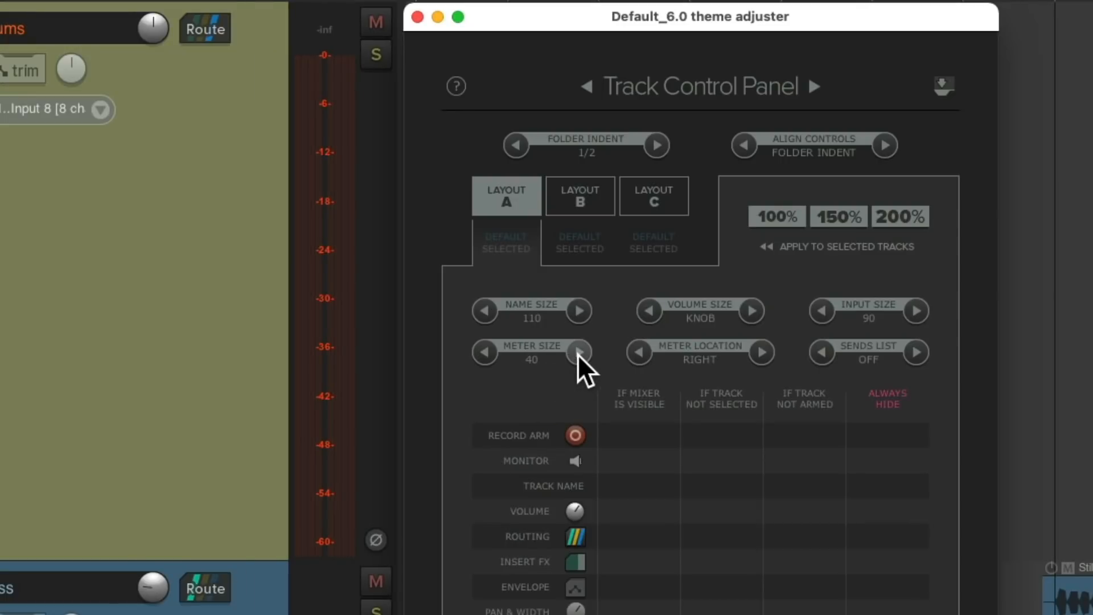
{"action": "left_click", "coordinate": [577, 353]}
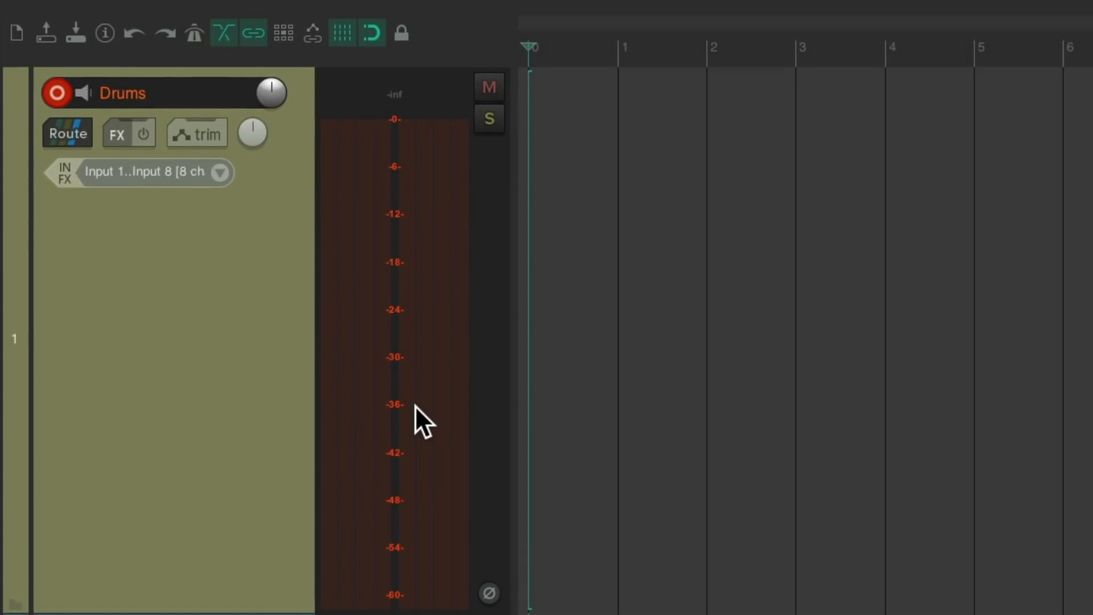
{"action": "mouse_move", "coordinate": [439, 303]}
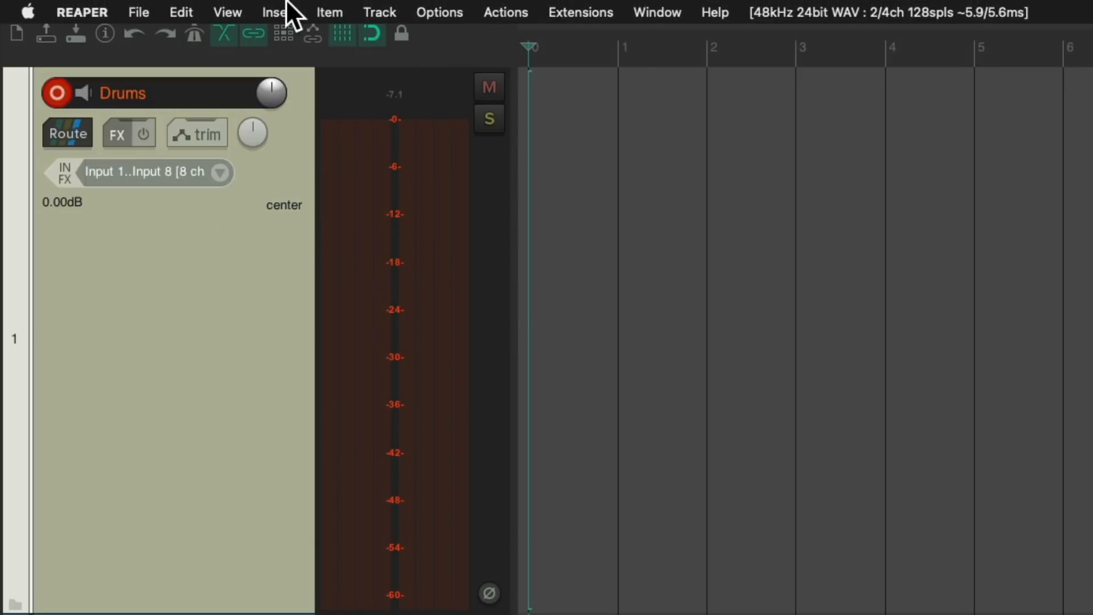
Step: Insert five new empty tracks below the Drums track
{"action": "left_click", "coordinate": [278, 12]}
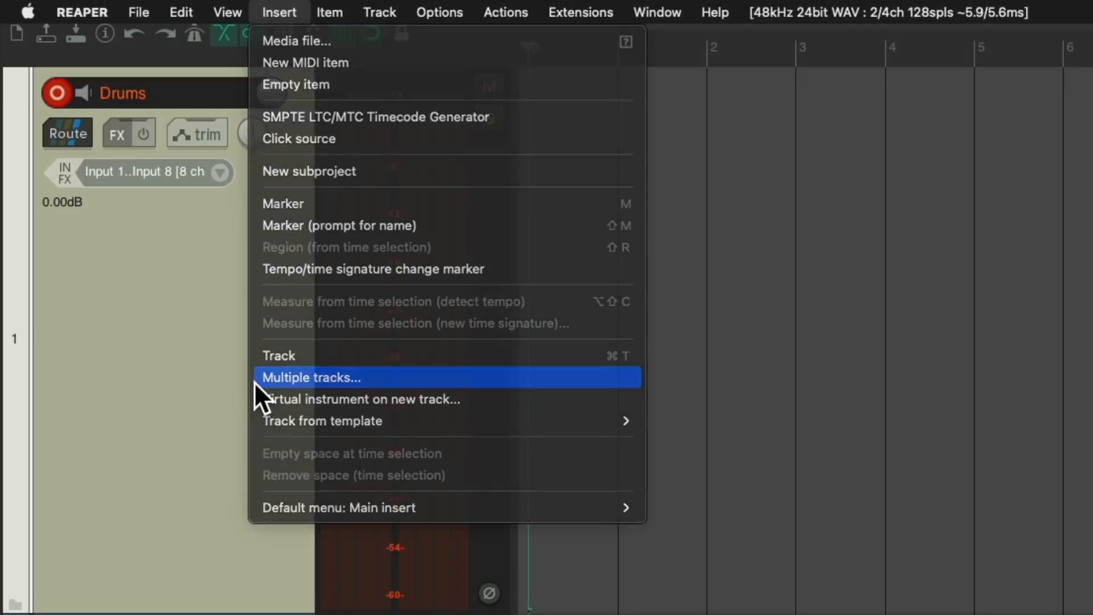
{"action": "left_click", "coordinate": [311, 376]}
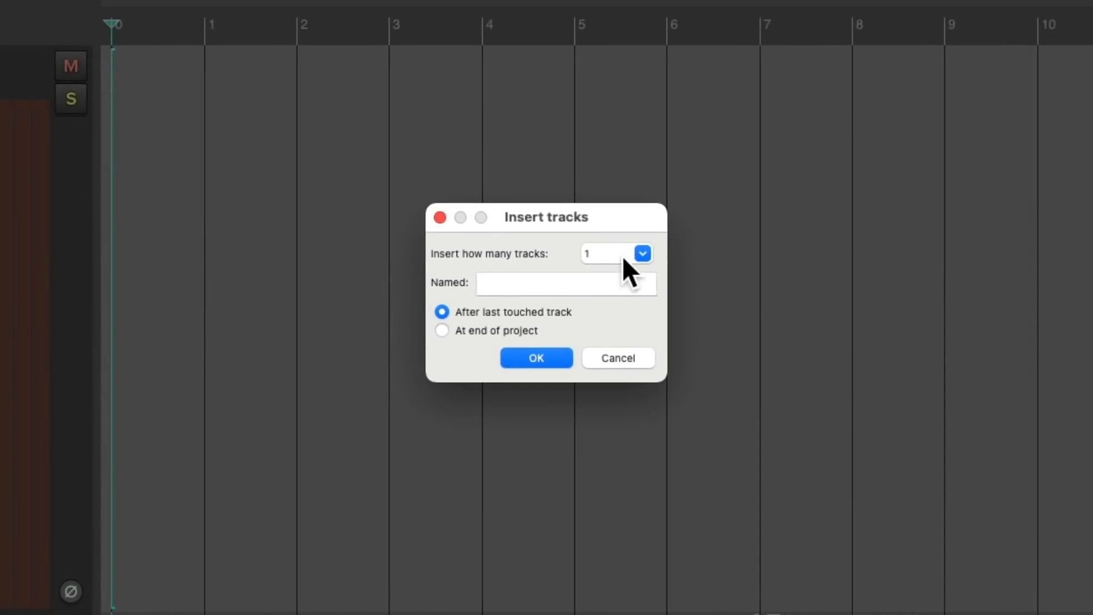
{"action": "type", "text": "5"}
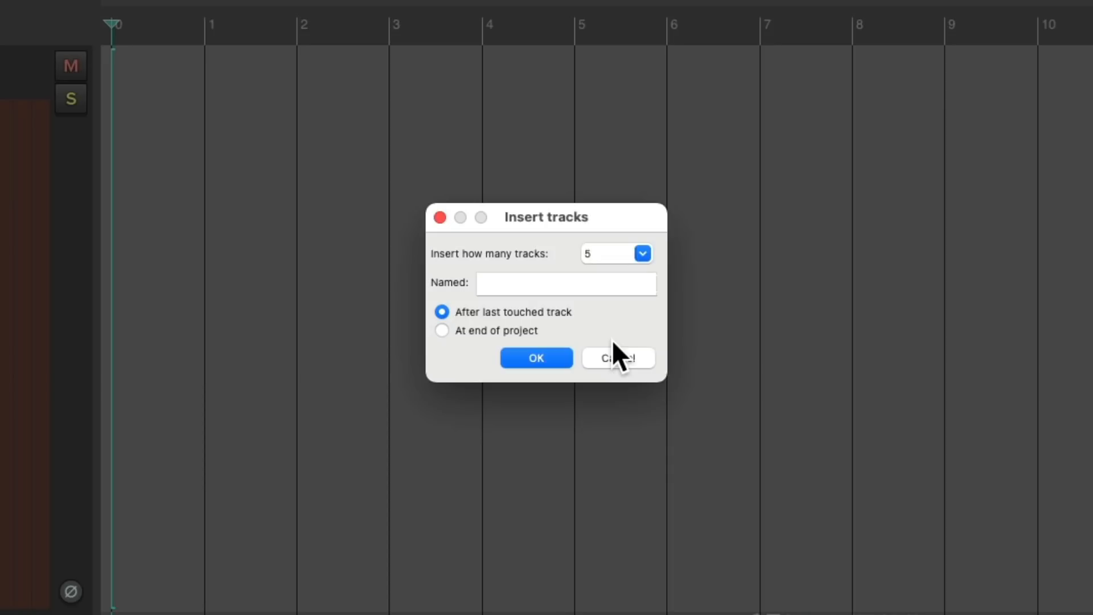
{"action": "left_click", "coordinate": [606, 253]}
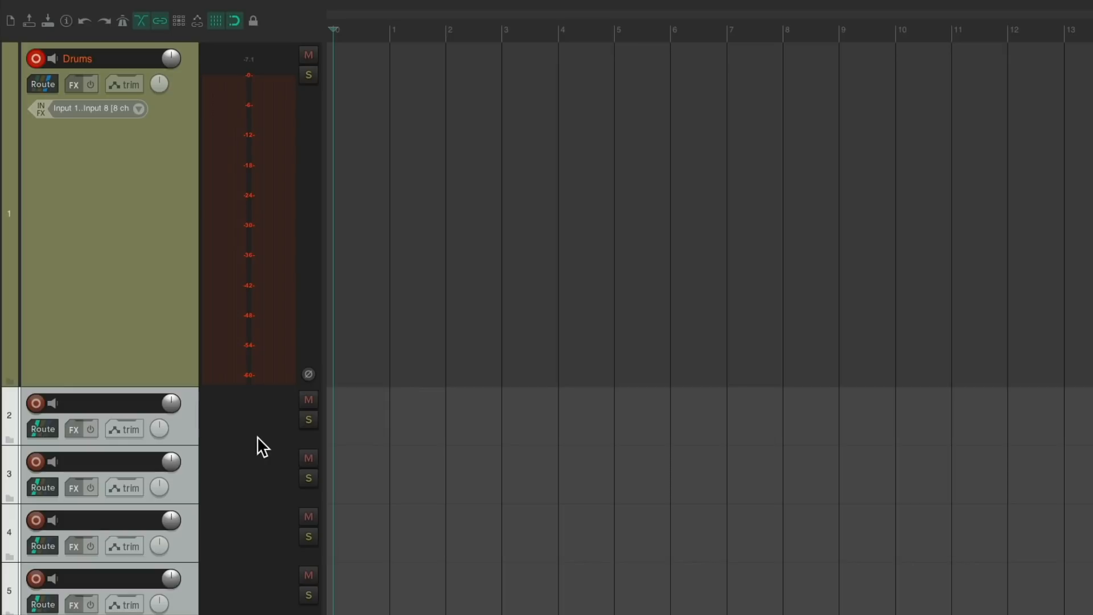
Step: Open the Track Manager from the View menu
{"action": "left_click", "coordinate": [197, 10]}
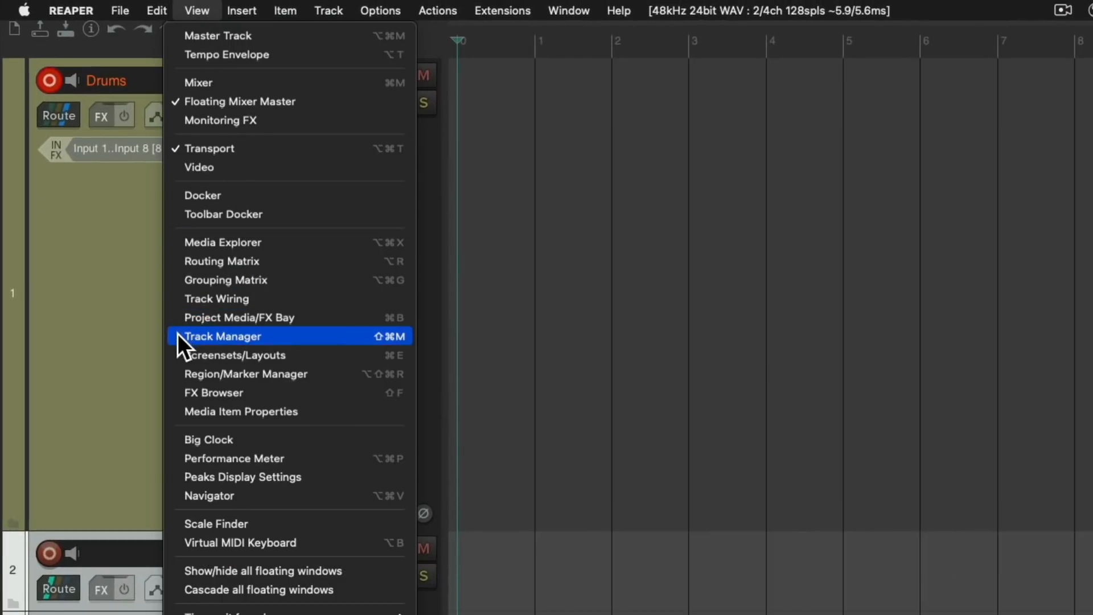
{"action": "left_click", "coordinate": [223, 336]}
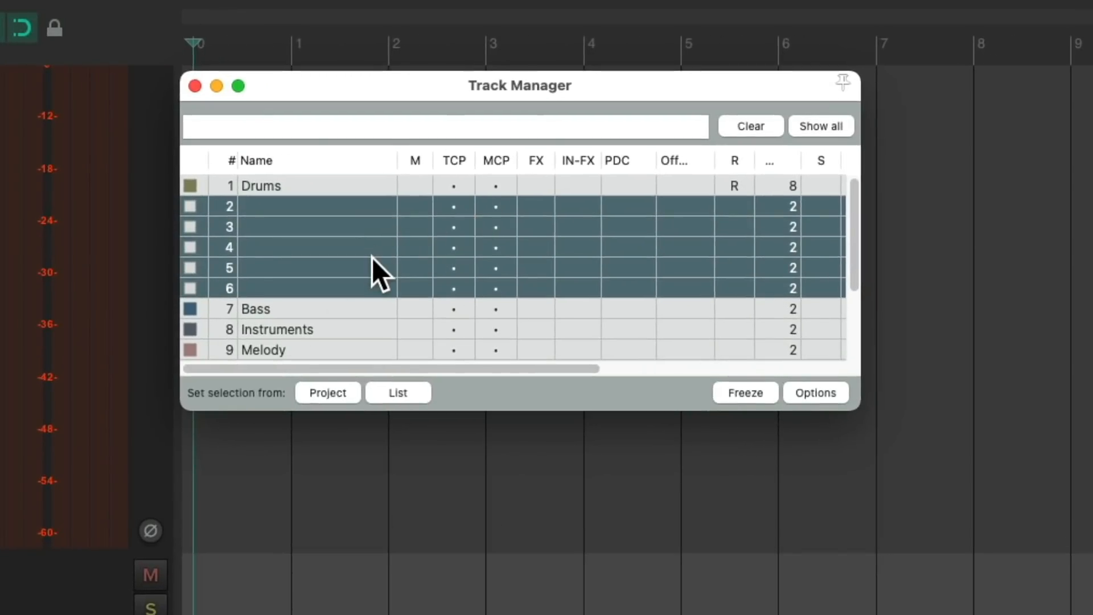
{"action": "mouse_move", "coordinate": [475, 218]}
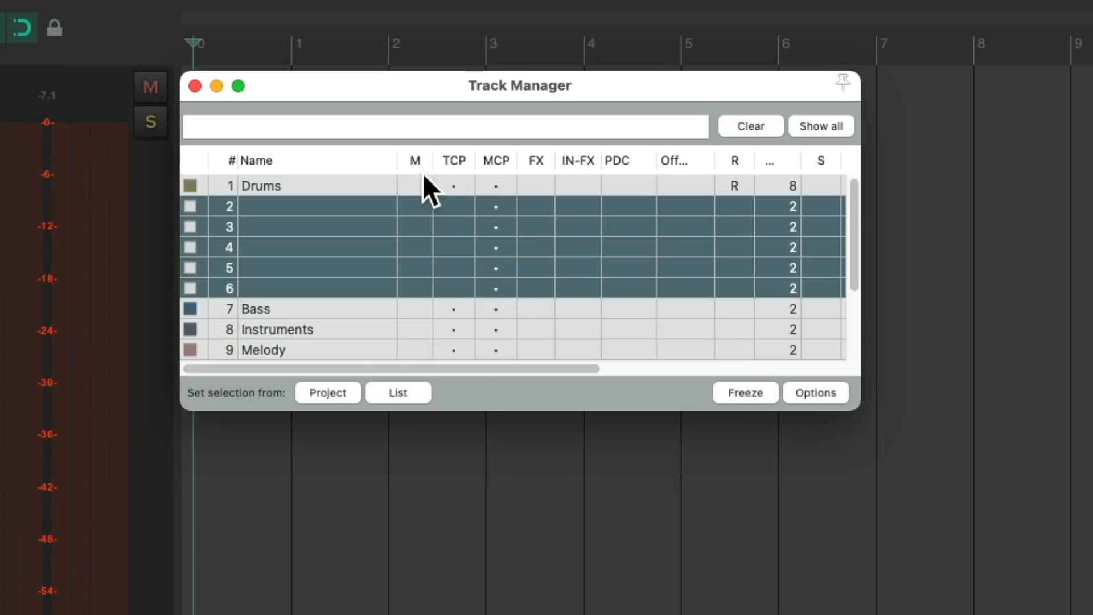
{"action": "mouse_move", "coordinate": [512, 201]}
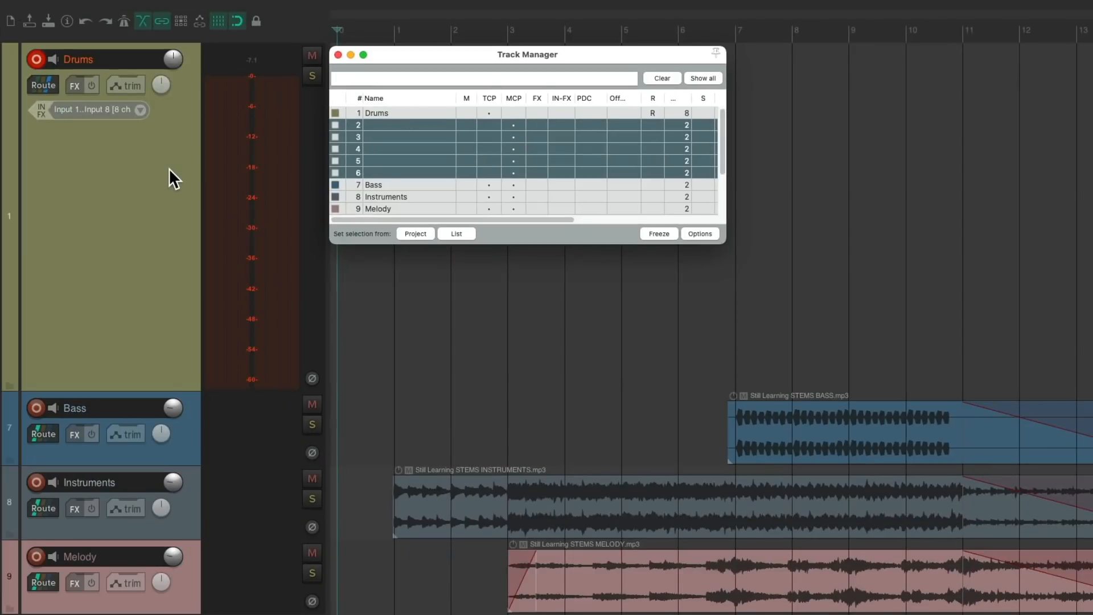
Step: Rename tracks 2–6 Kick, Snare, Toms, Overheads, Rooms in Track Manager, then close it
{"action": "double_click", "coordinate": [376, 125]}
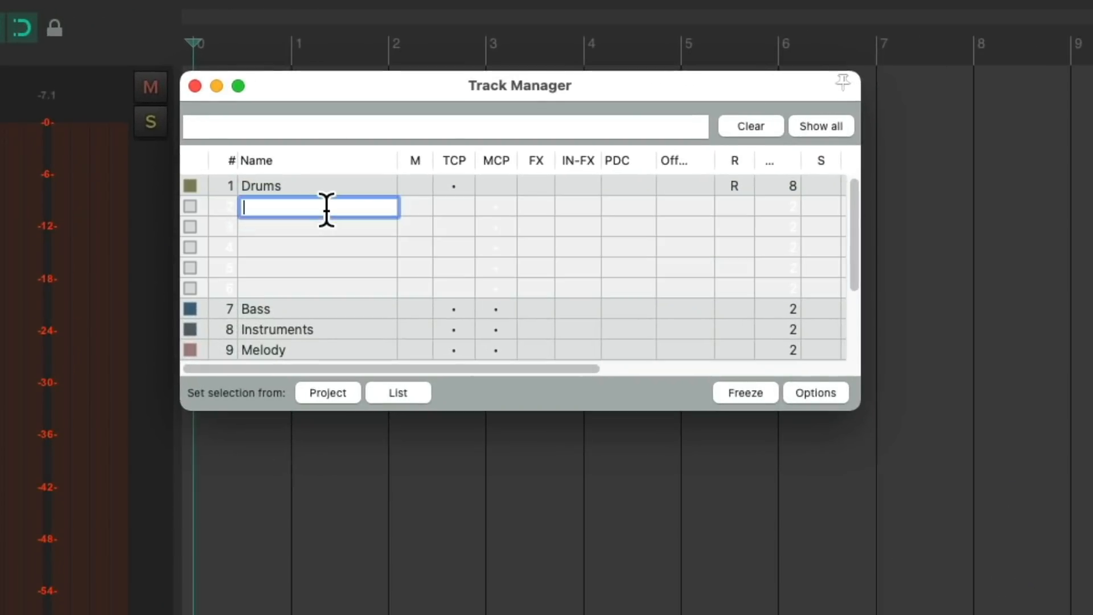
{"action": "type", "text": "Snare"}
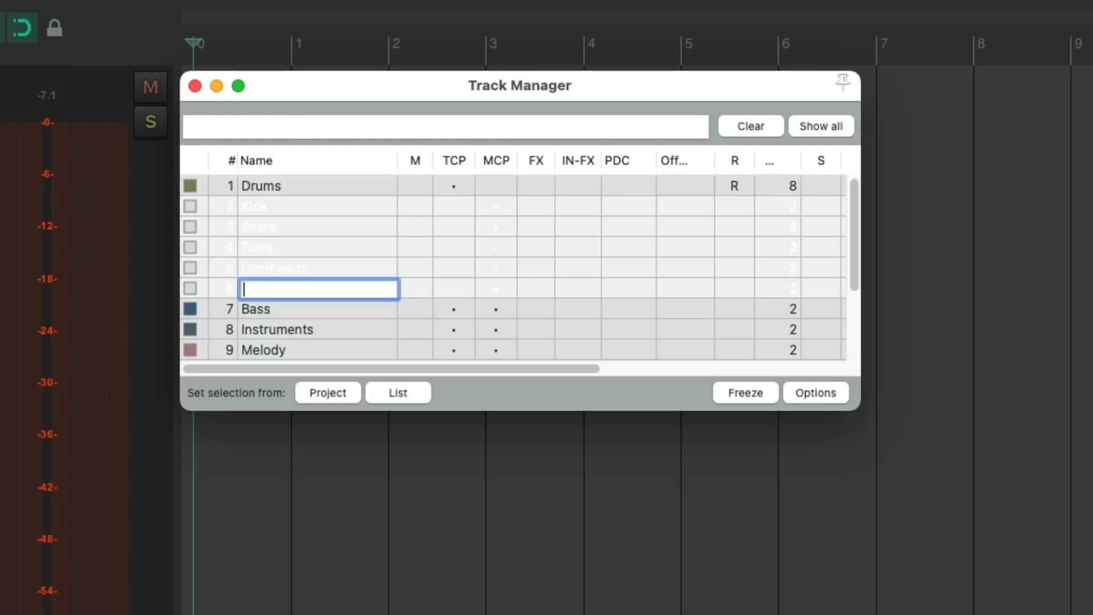
{"action": "type", "text": "Rooms"}
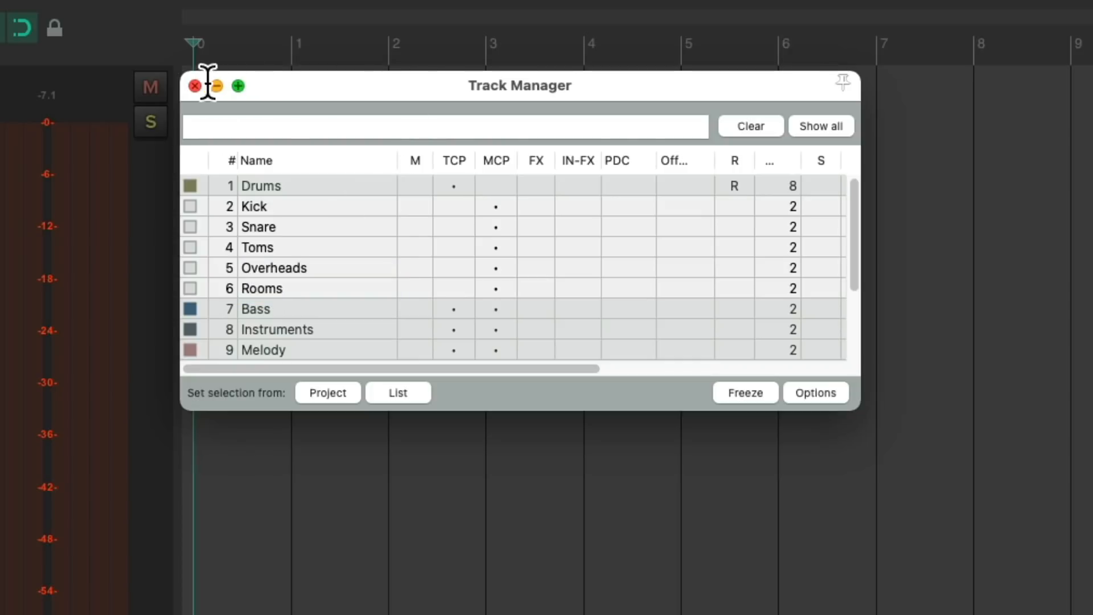
{"action": "left_click", "coordinate": [195, 86]}
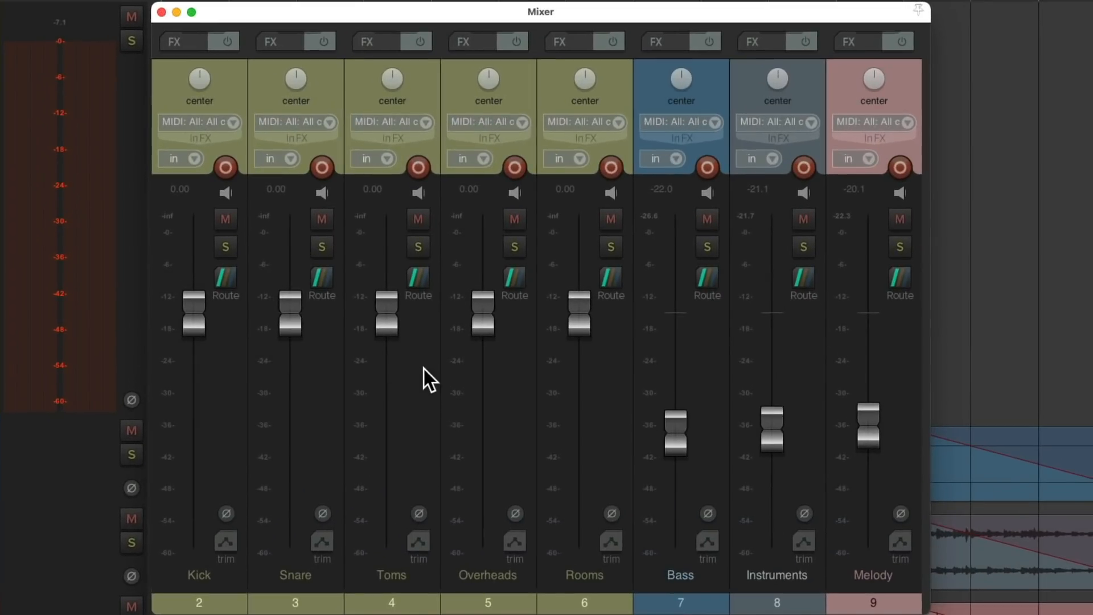
{"action": "mouse_move", "coordinate": [235, 403]}
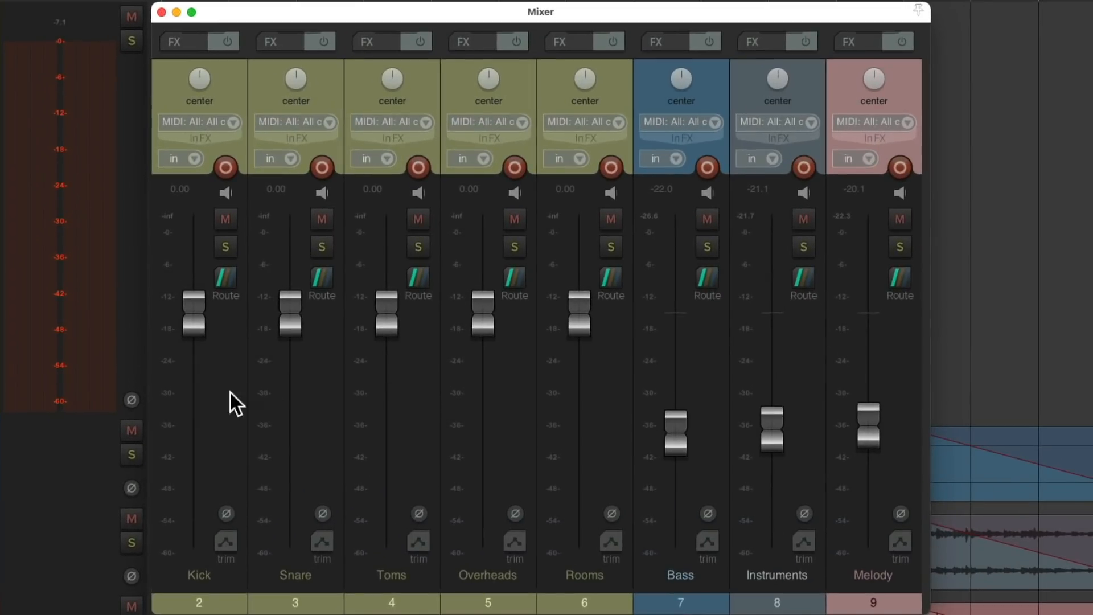
{"action": "mouse_move", "coordinate": [404, 418]}
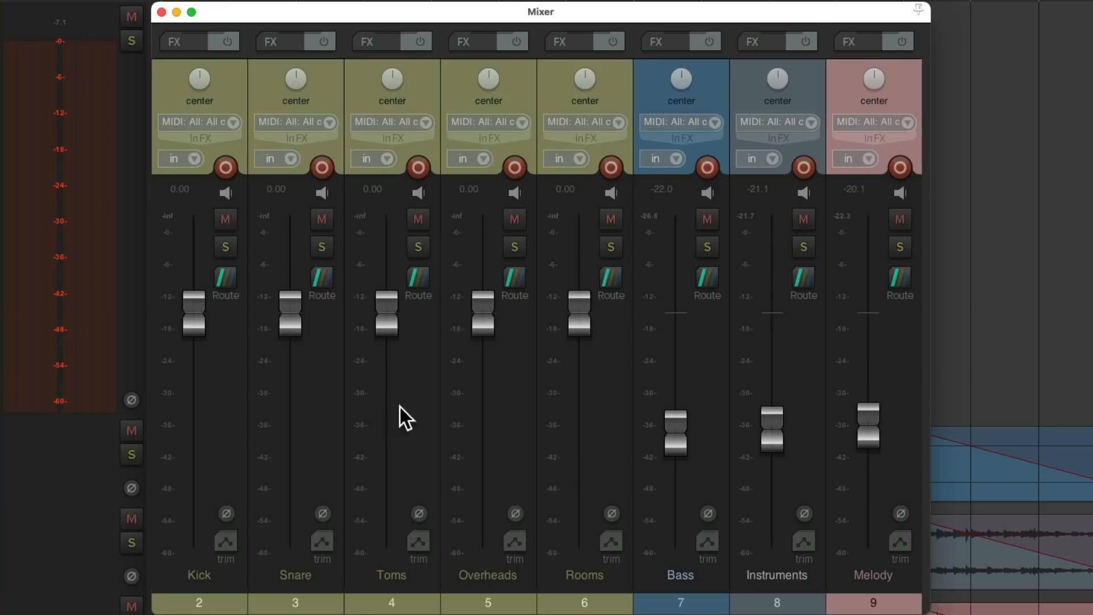
{"action": "mouse_move", "coordinate": [601, 411]}
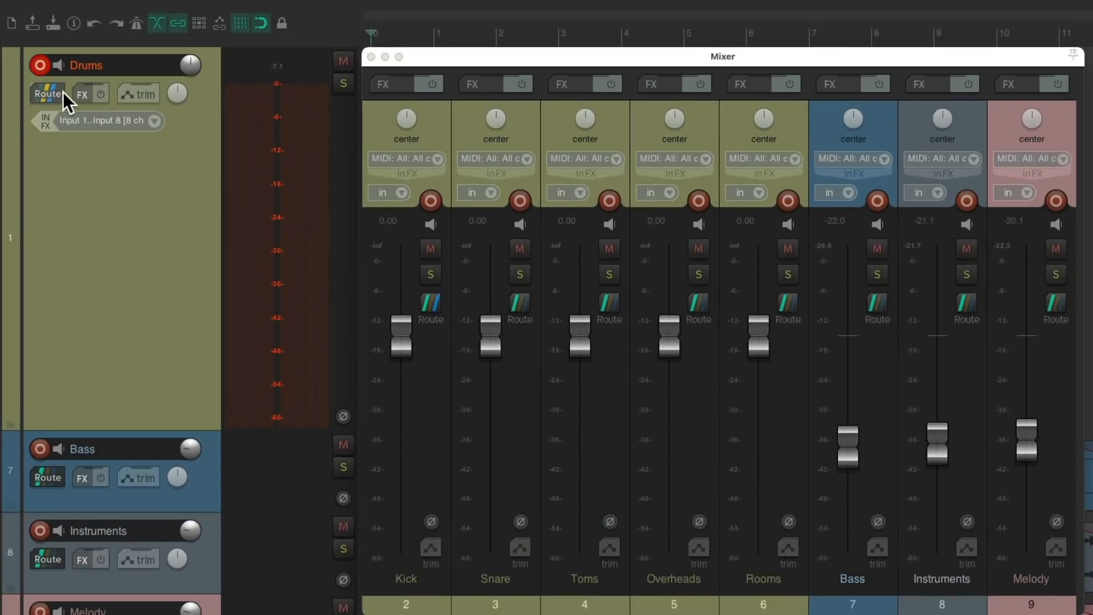
Step: Configure the Drums send to Overheads to carry channels 5/6
{"action": "left_click", "coordinate": [46, 93]}
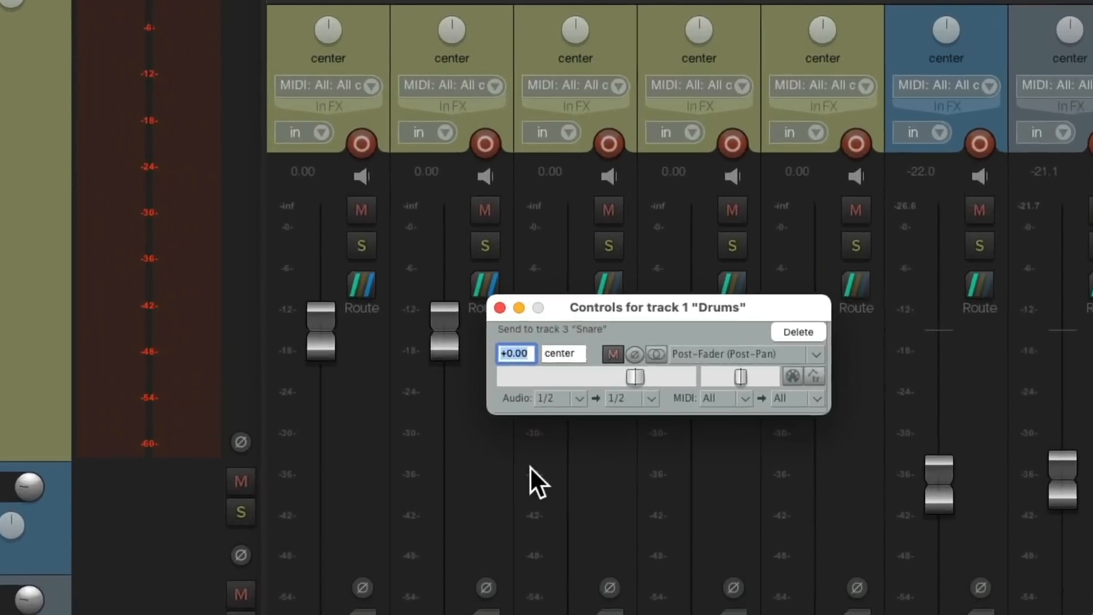
{"action": "left_click", "coordinate": [579, 401]}
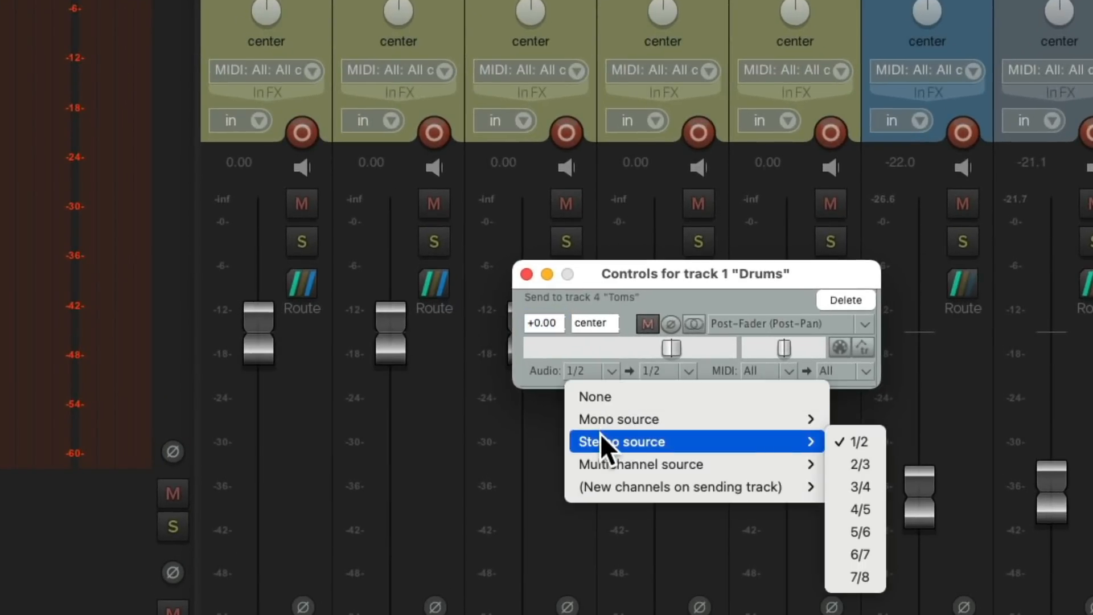
{"action": "mouse_move", "coordinate": [885, 492]}
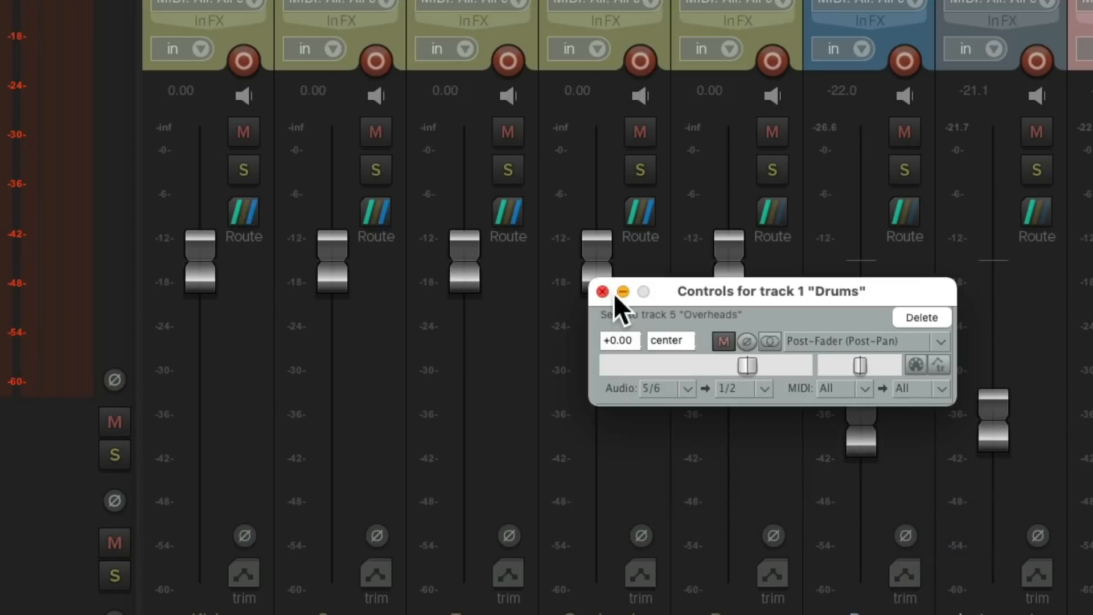
{"action": "left_click", "coordinate": [601, 291]}
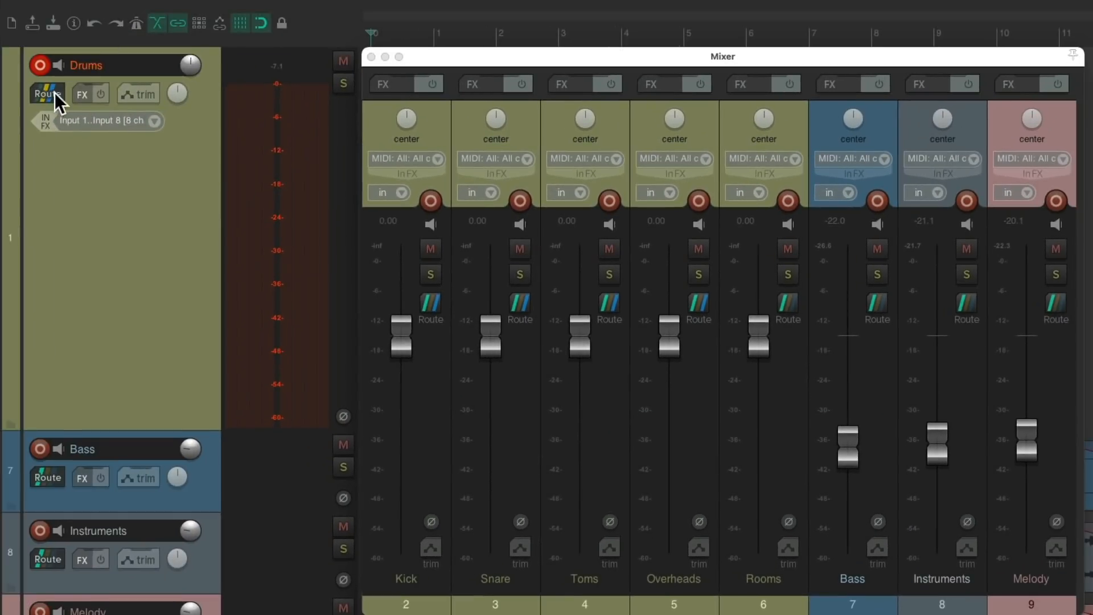
Step: Send Drums channels 7/8 to the Rooms track
{"action": "left_click", "coordinate": [47, 94]}
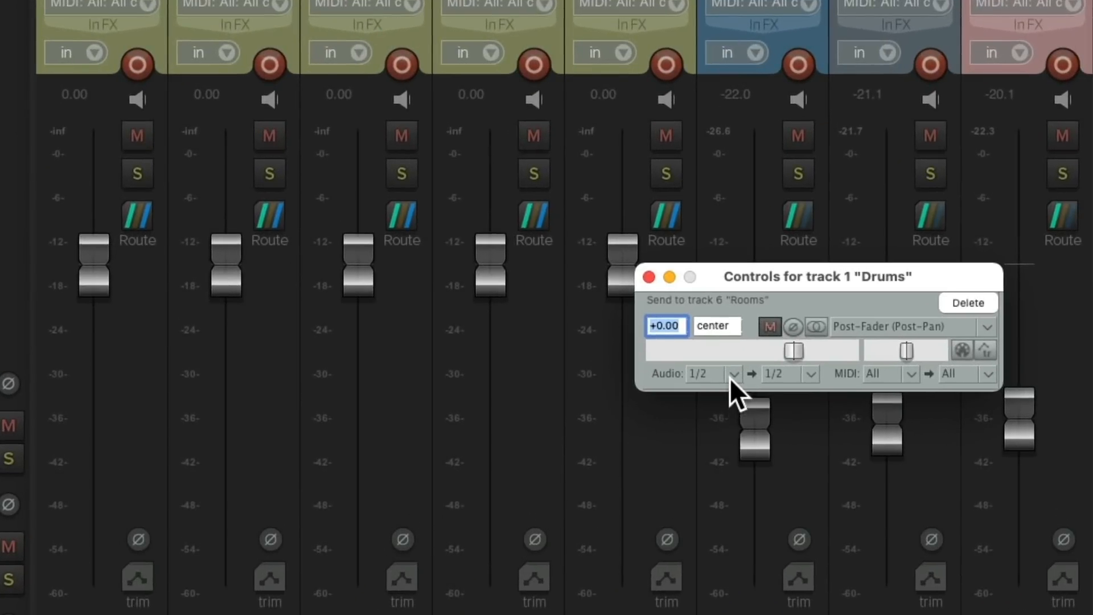
{"action": "left_click", "coordinate": [713, 374]}
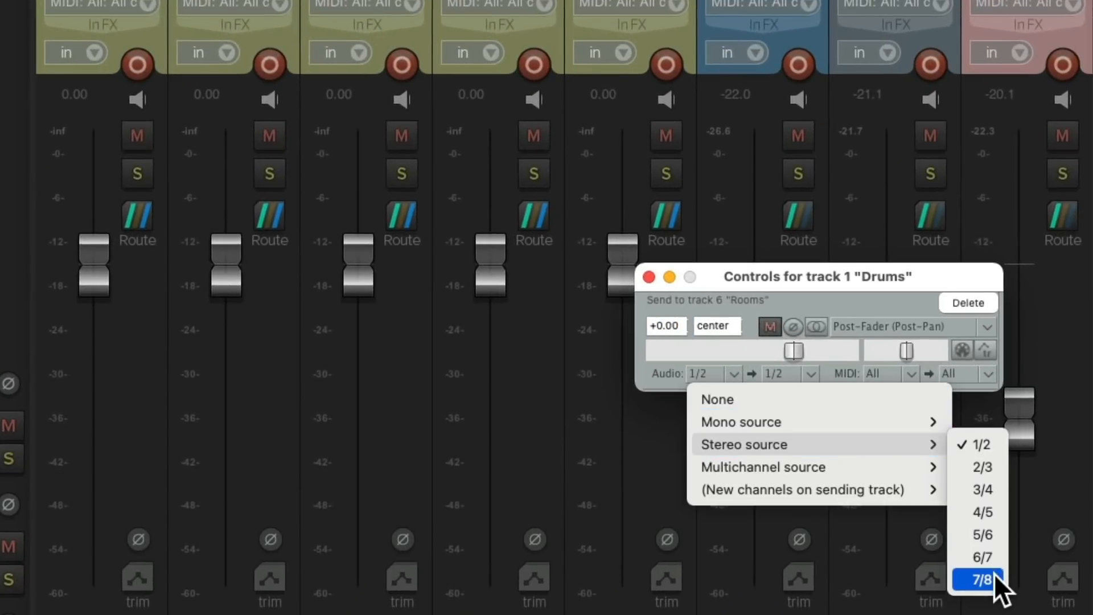
{"action": "left_click", "coordinate": [980, 579]}
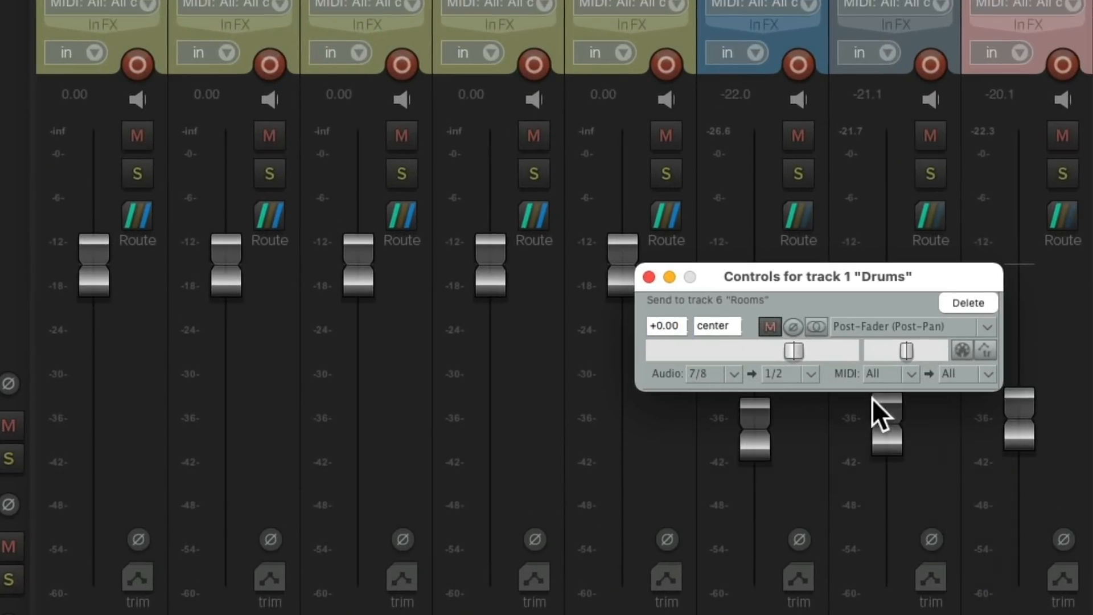
{"action": "left_click", "coordinate": [647, 276]}
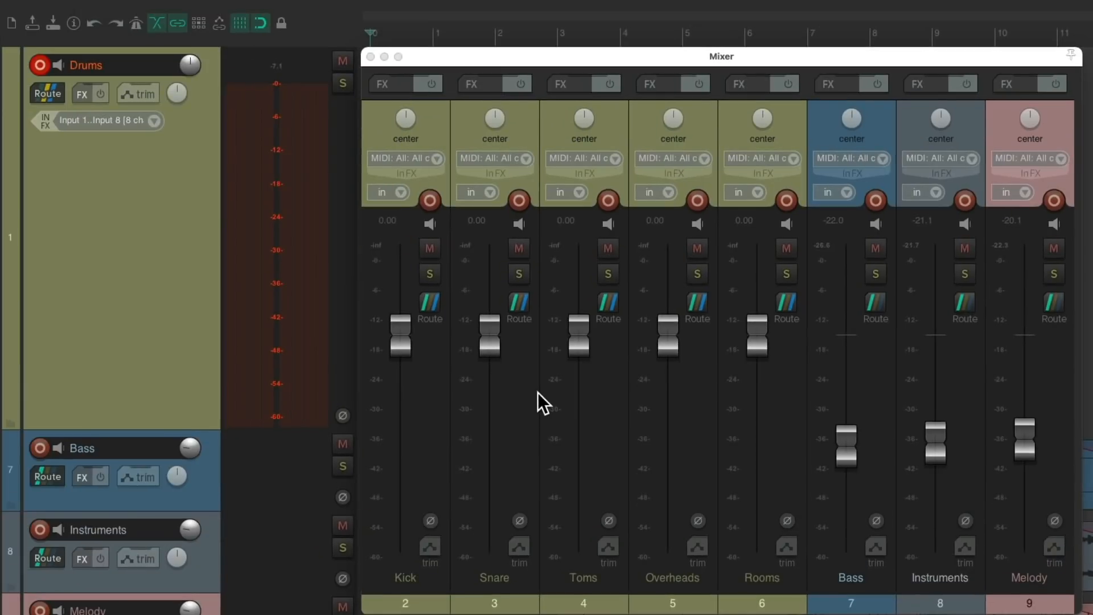
{"action": "mouse_move", "coordinate": [735, 408]}
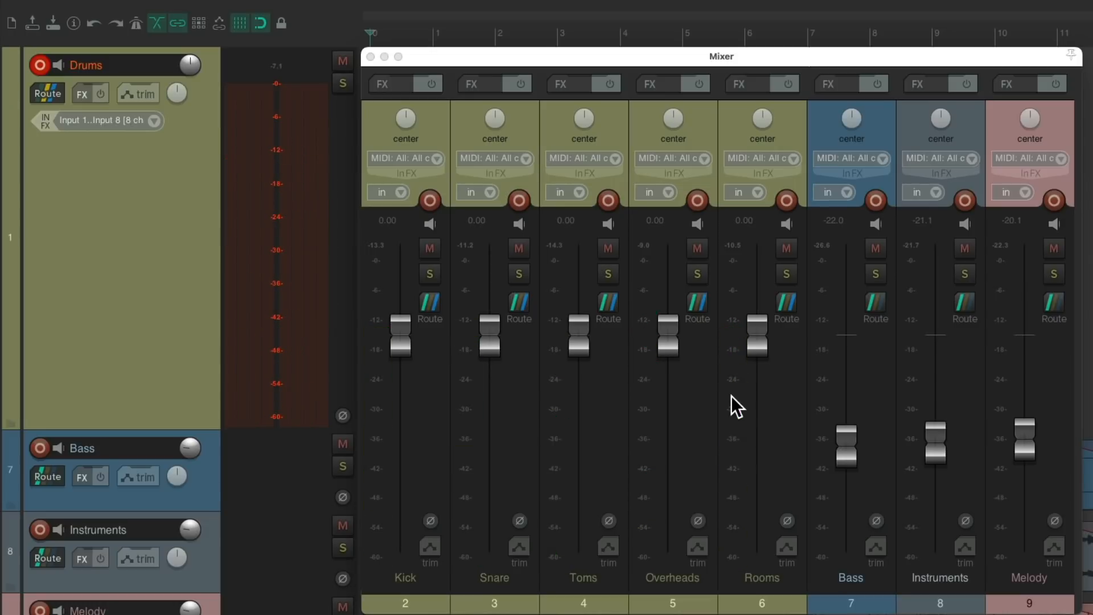
{"action": "mouse_move", "coordinate": [760, 351]}
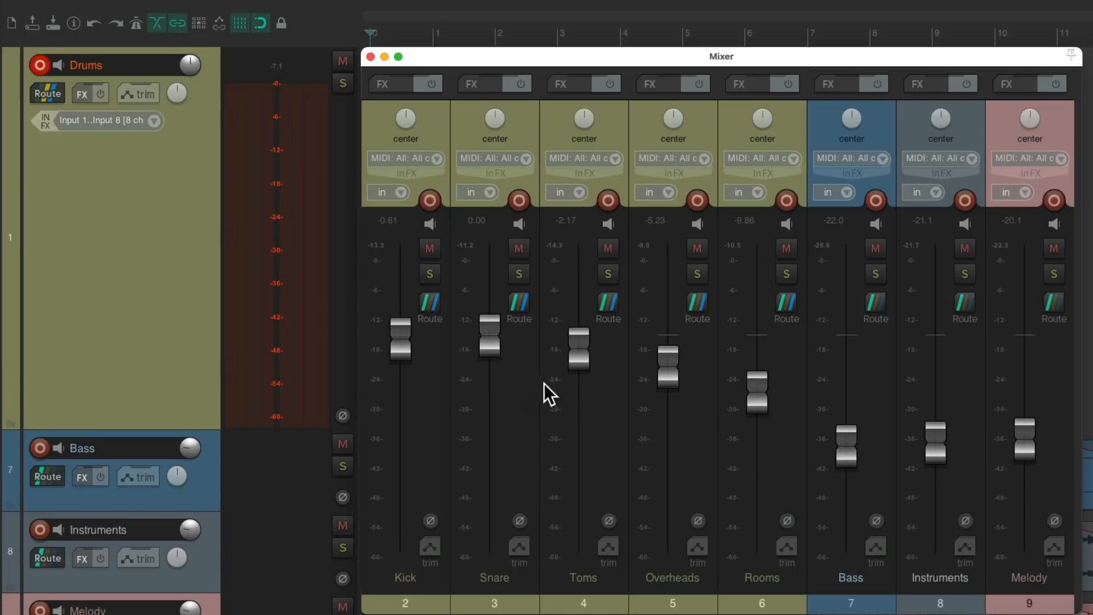
{"action": "mouse_move", "coordinate": [676, 112]}
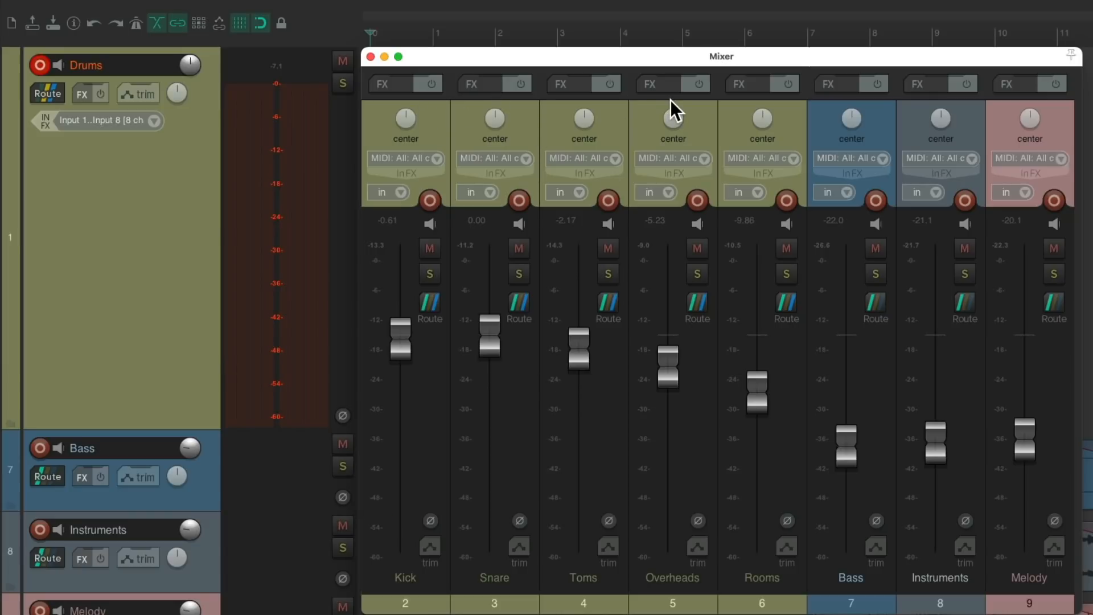
{"action": "mouse_move", "coordinate": [672, 115]}
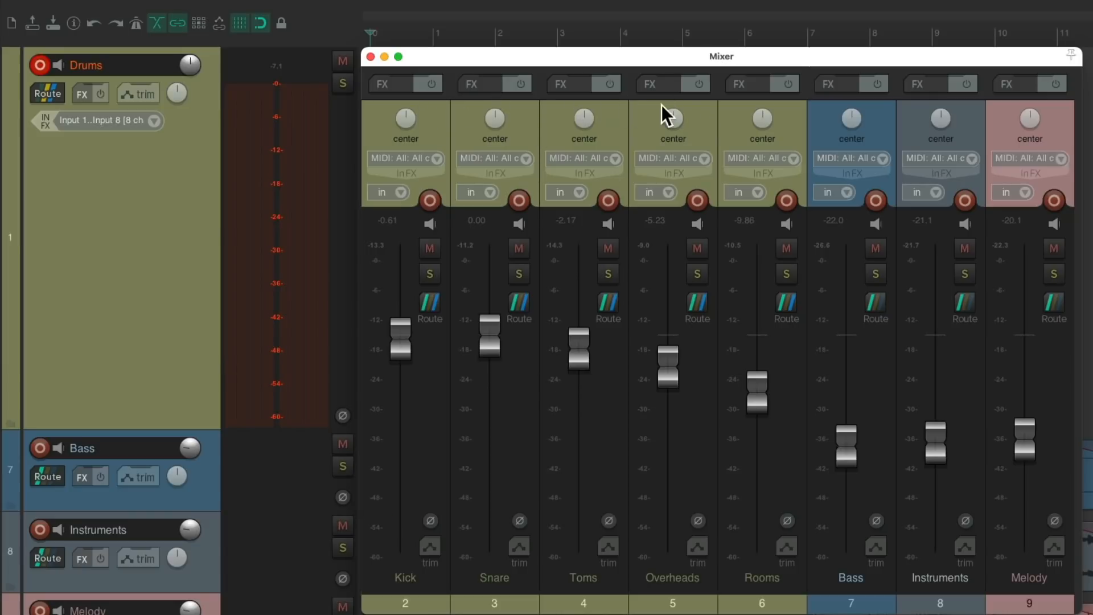
{"action": "mouse_move", "coordinate": [710, 126]}
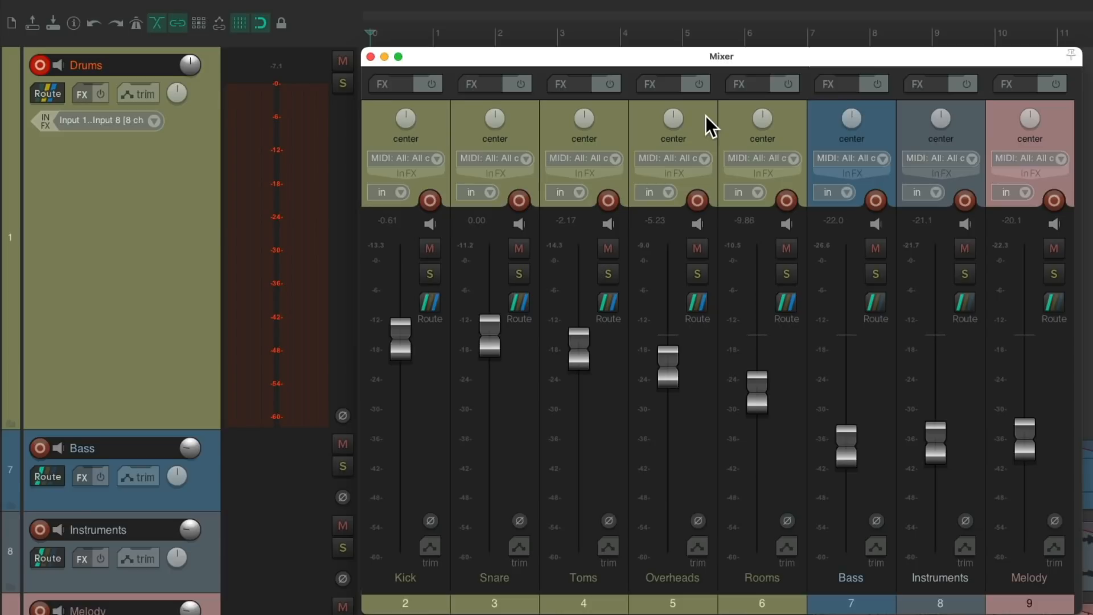
{"action": "mouse_move", "coordinate": [195, 193]}
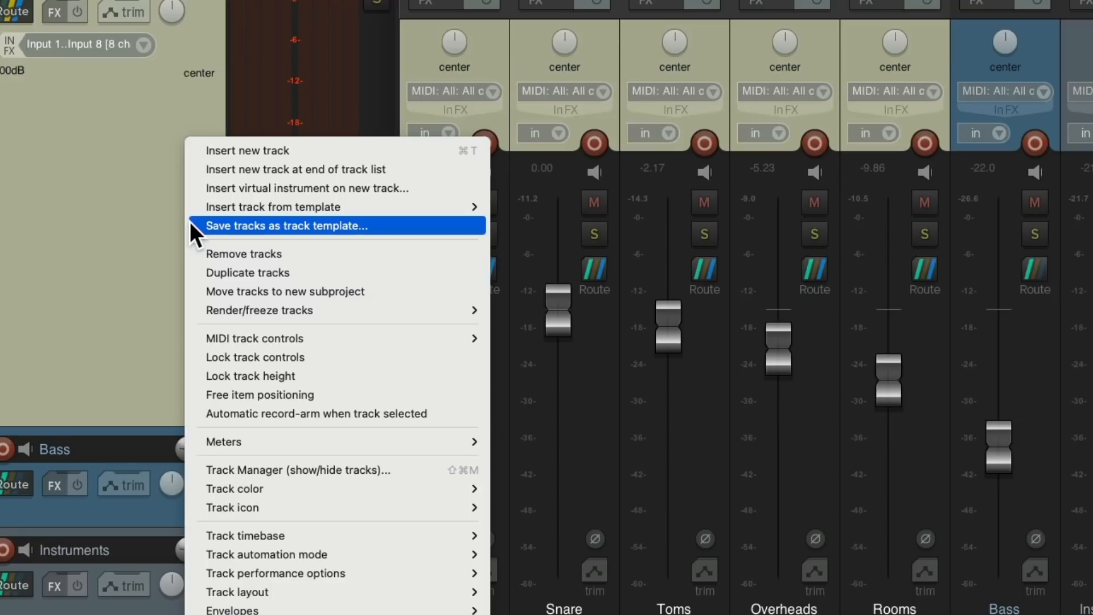
{"action": "mouse_move", "coordinate": [272, 206]}
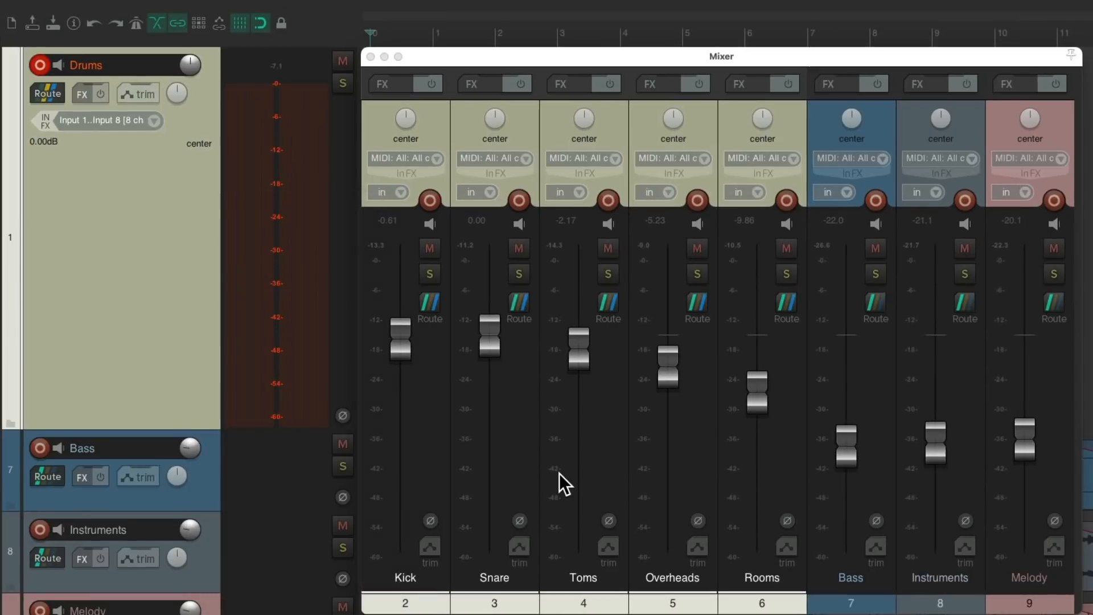
Step: Close the mixer to return to the arrange view
{"action": "left_click", "coordinate": [370, 57]}
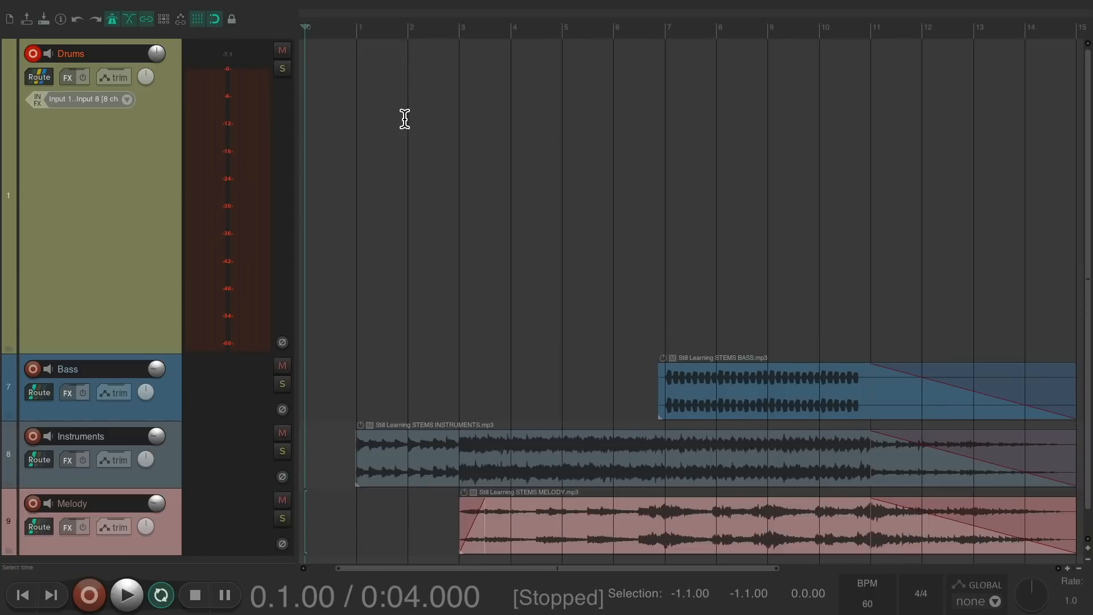
Step: Record an eight-channel drum take, Drums-08.wav, onto the Drums track
{"action": "left_click", "coordinate": [89, 594]}
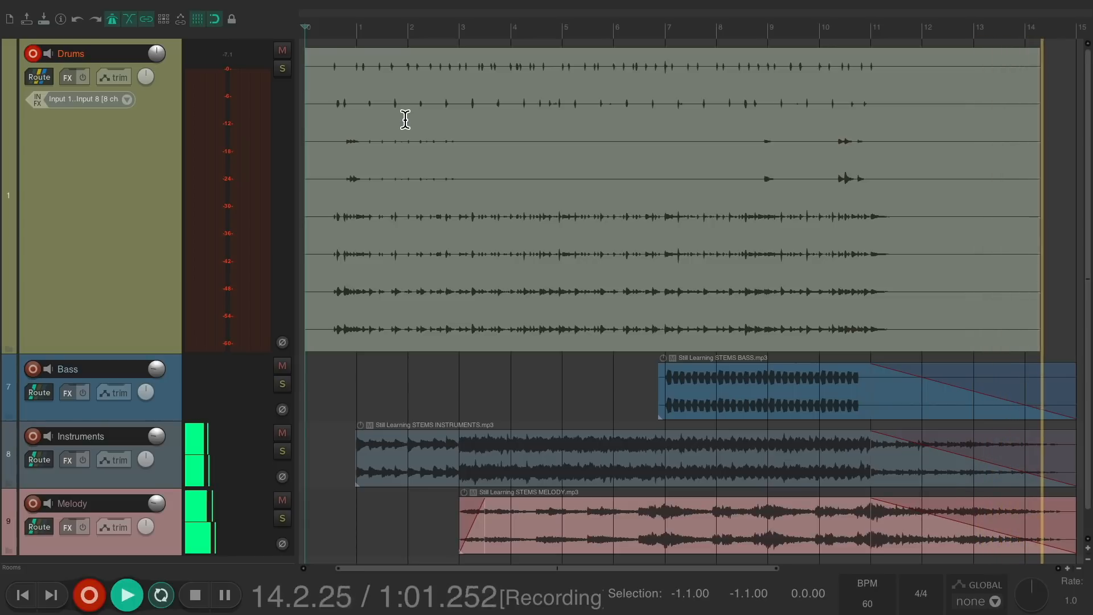
{"action": "left_click", "coordinate": [194, 595]}
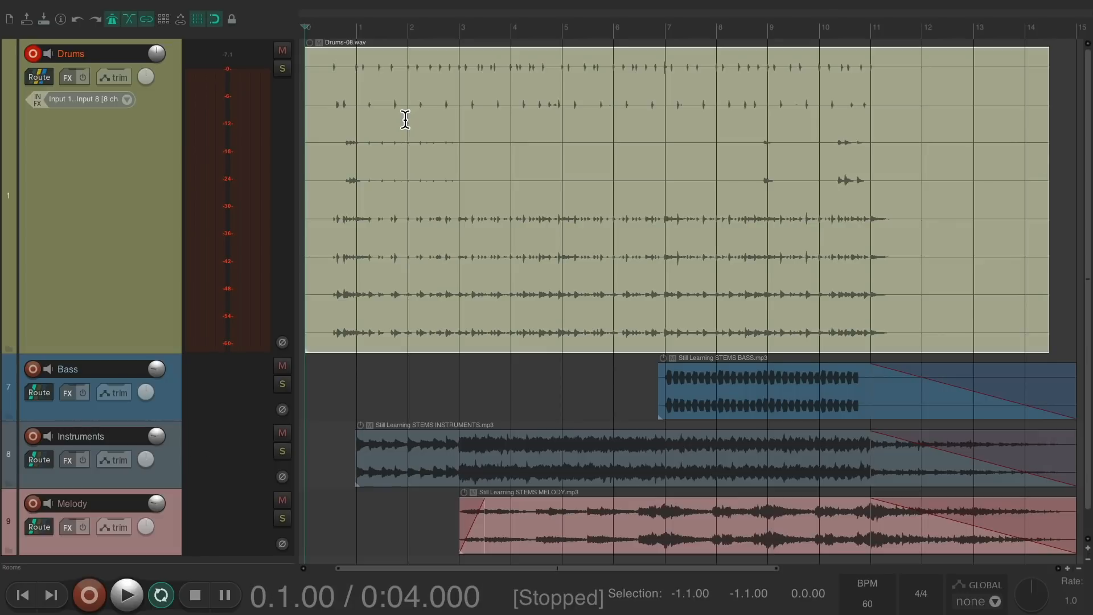
Step: Set overlapping recordings to split existing items and create new takes
{"action": "left_click", "coordinate": [328, 12]}
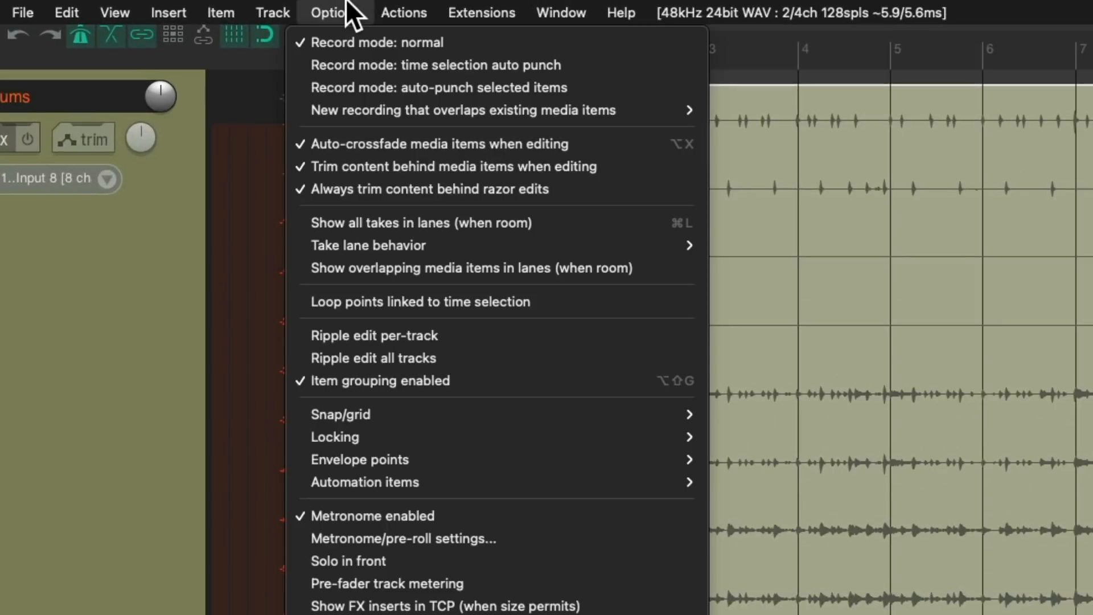
{"action": "mouse_move", "coordinate": [464, 110]}
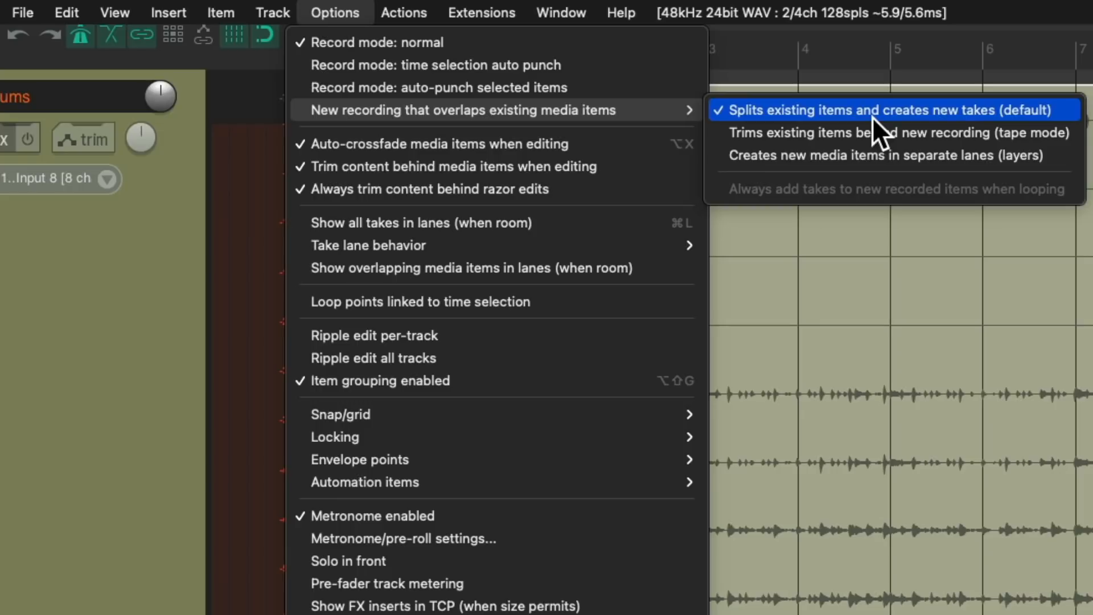
{"action": "mouse_move", "coordinate": [949, 136]}
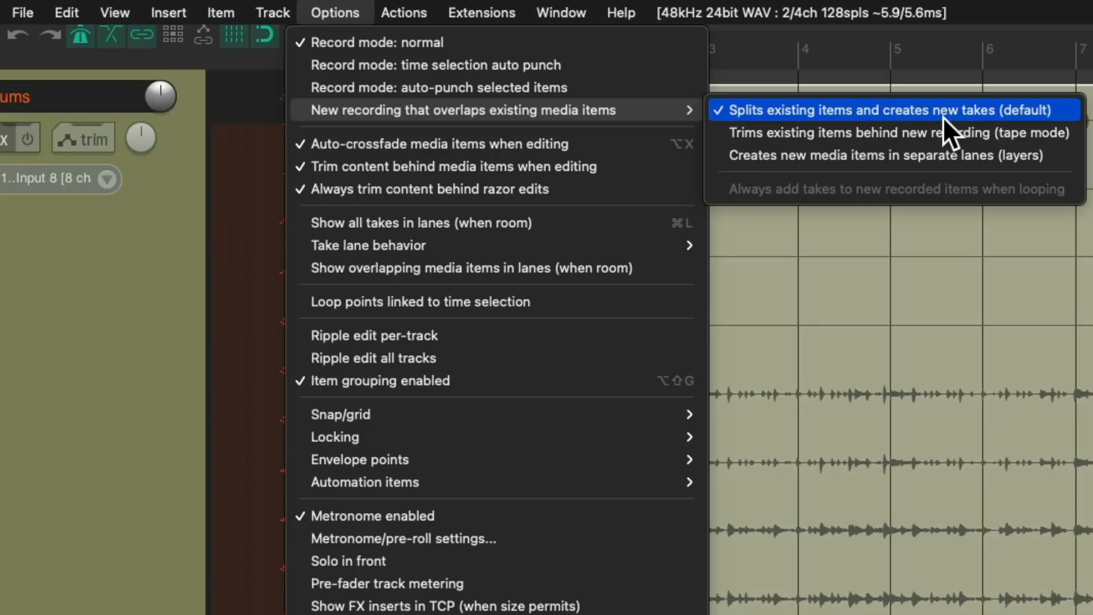
{"action": "mouse_move", "coordinate": [1030, 133]}
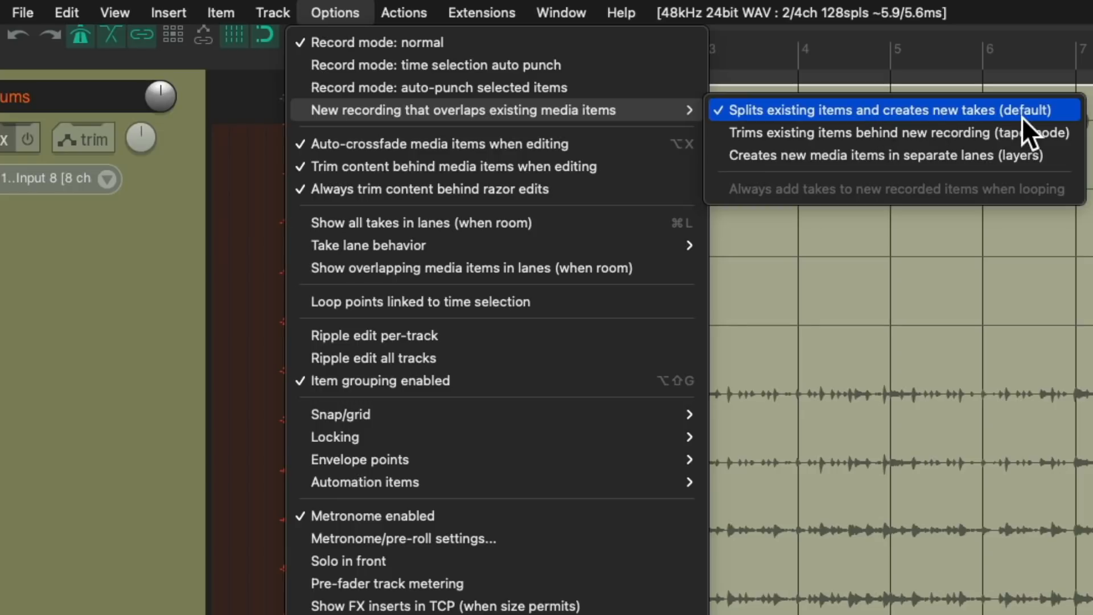
{"action": "left_click", "coordinate": [885, 110]}
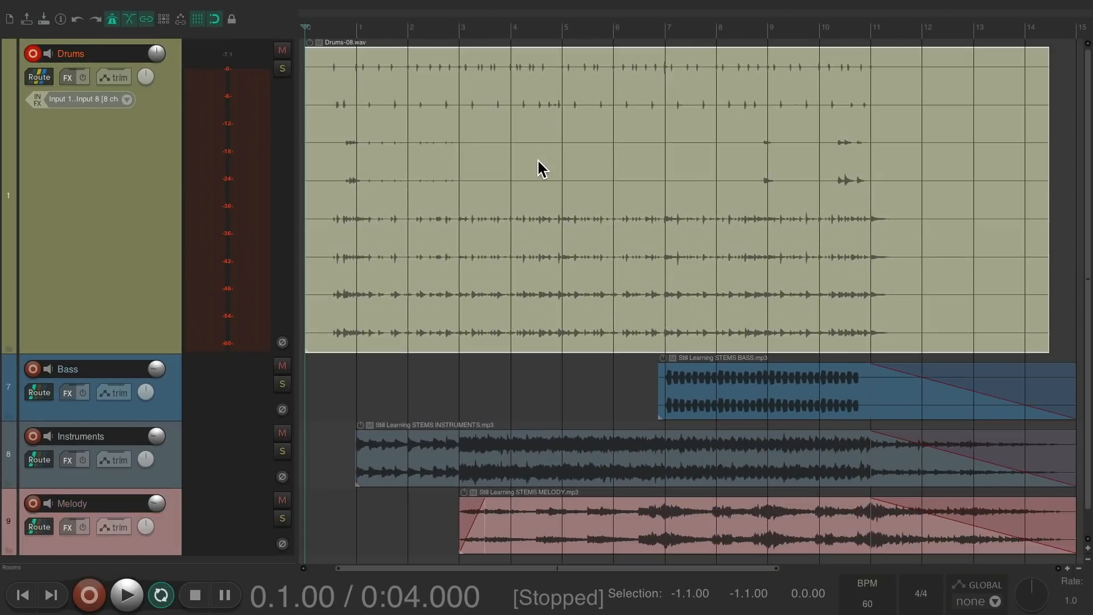
Step: Record two more drum takes over the item, ending with Drums-10.wav as take 3 of 3
{"action": "left_click", "coordinate": [89, 594]}
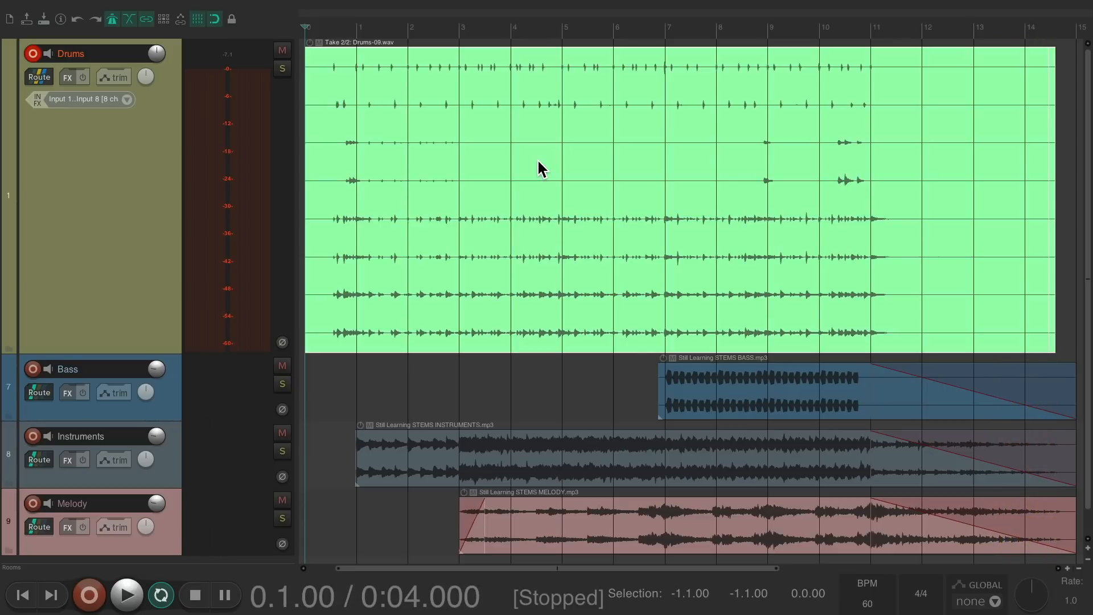
{"action": "left_click", "coordinate": [89, 594]}
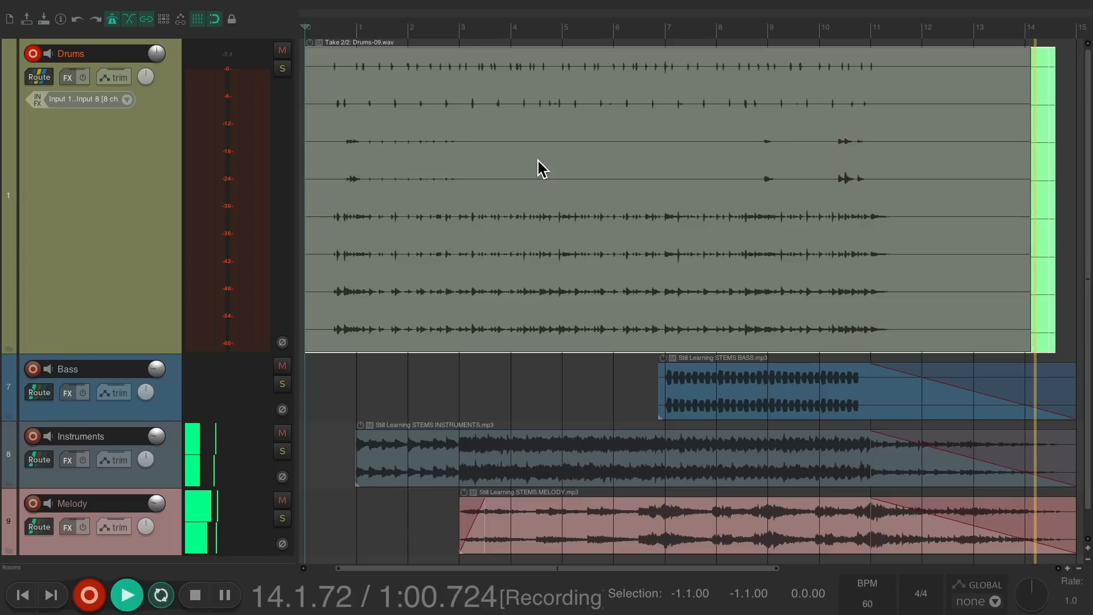
{"action": "left_click", "coordinate": [194, 594]}
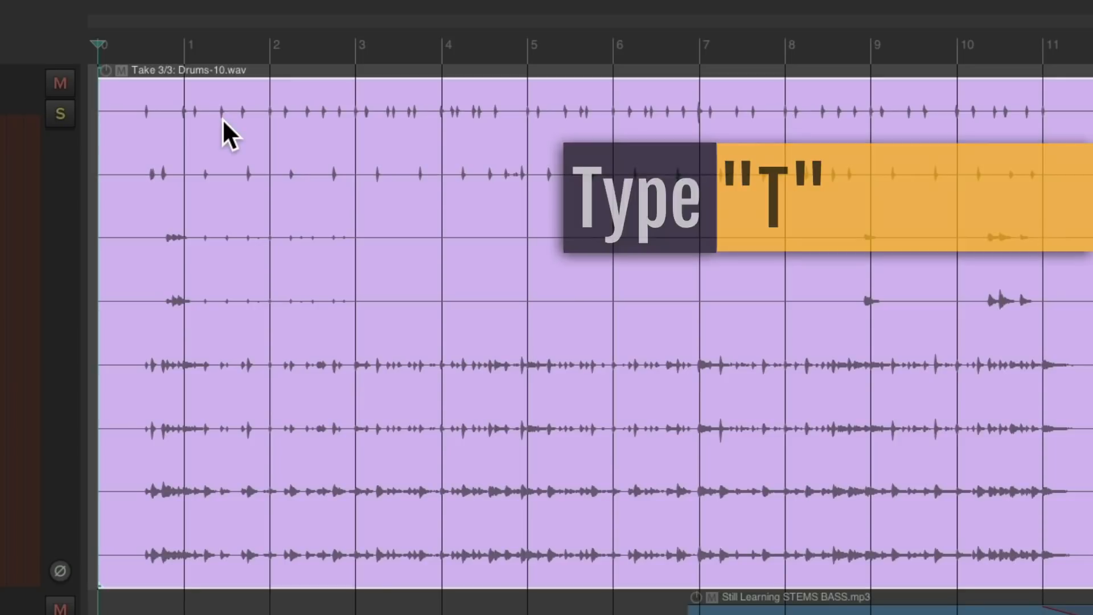
Step: Split the drum item, switch sections between takes 1–3, and adjust crossfades at take boundaries
{"action": "key", "text": "t"}
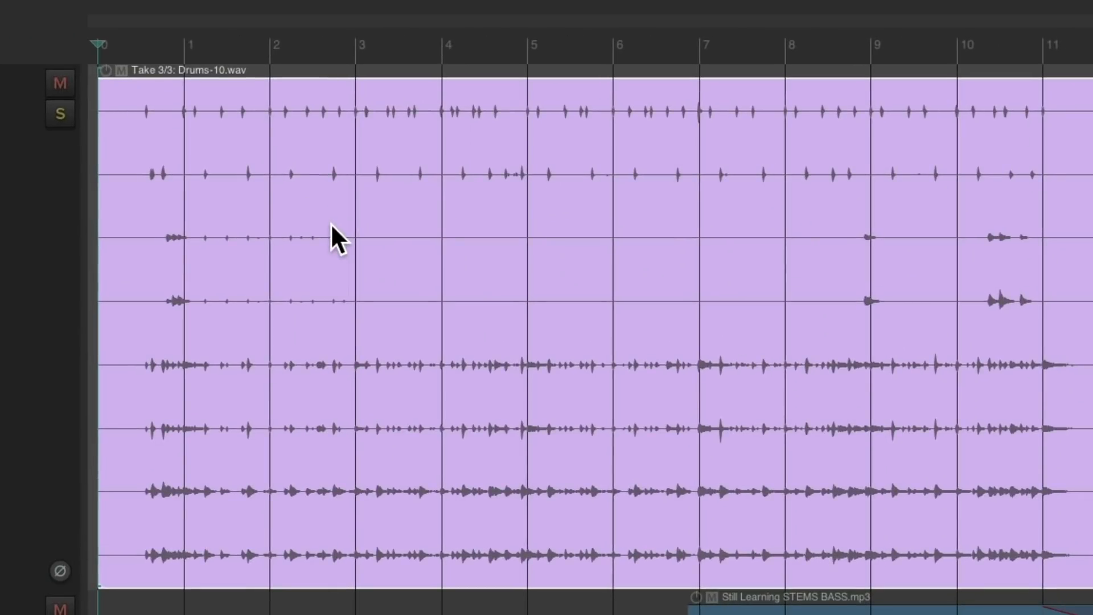
{"action": "mouse_move", "coordinate": [676, 273]}
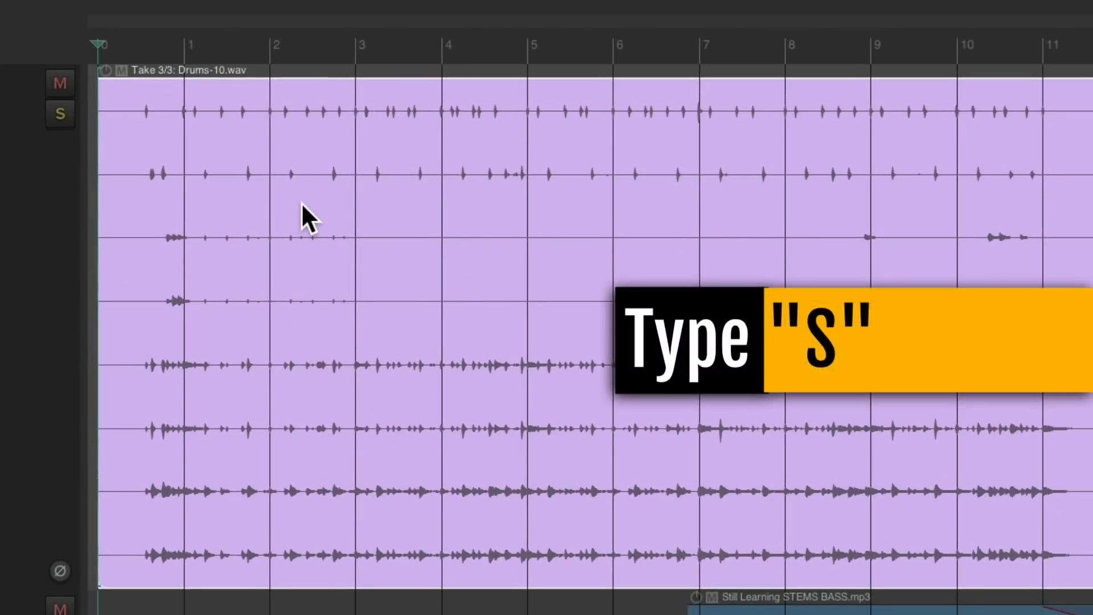
{"action": "key", "text": "s"}
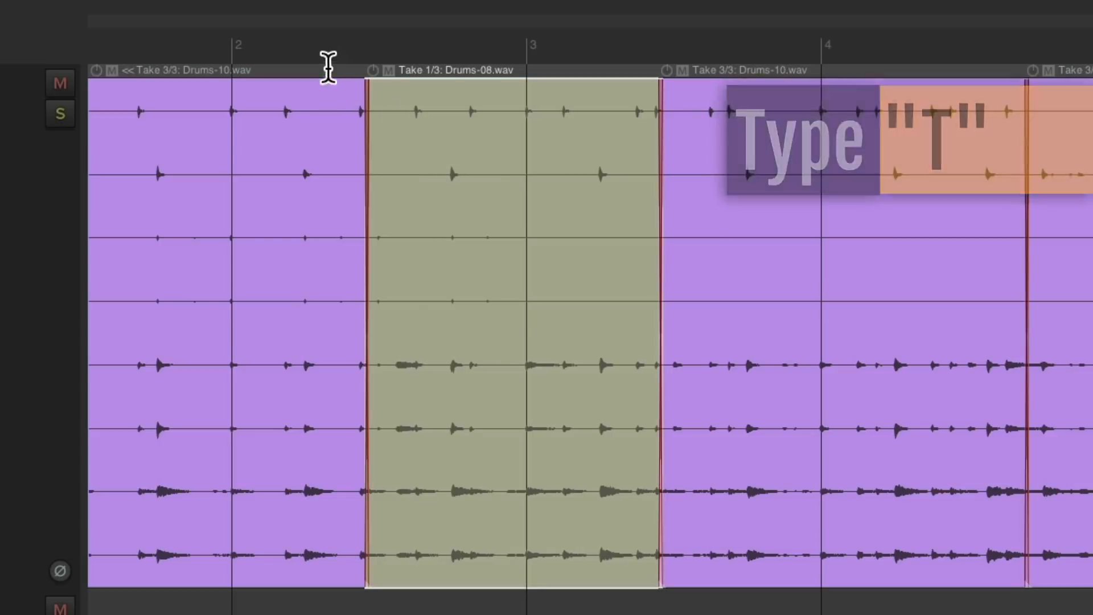
{"action": "key", "text": "t"}
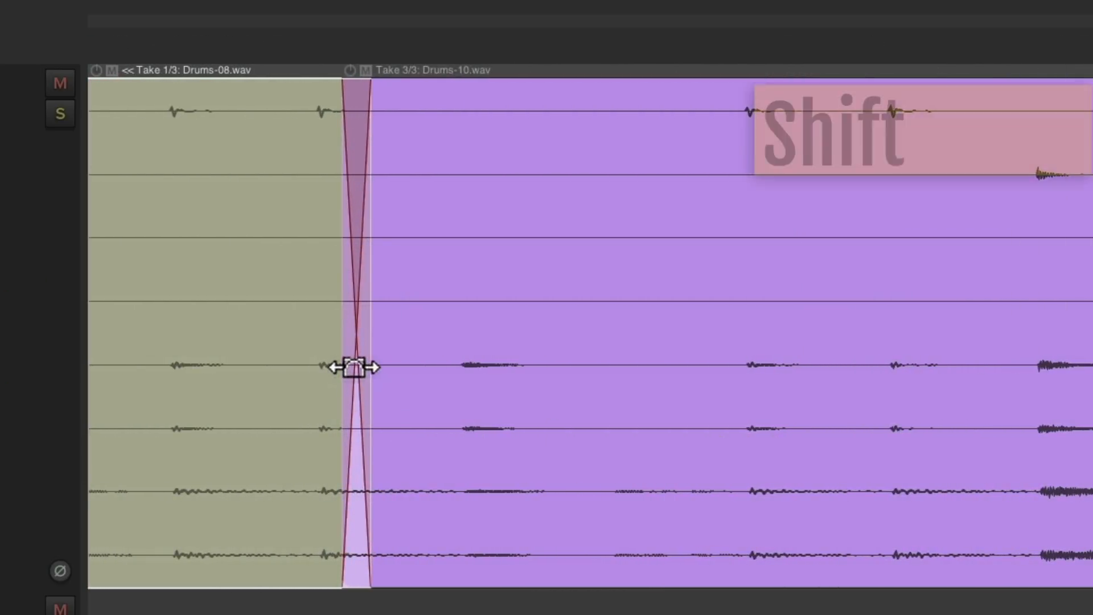
{"action": "left_click_drag", "start_coordinate": [355, 366], "coordinate": [732, 363]}
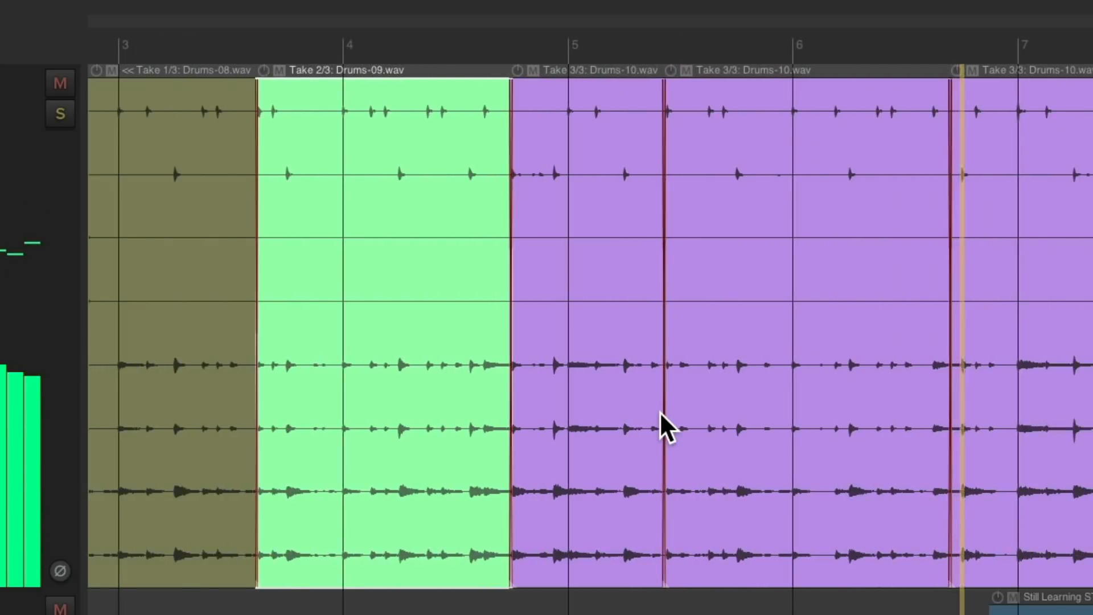
{"action": "scroll", "scroll_direction": "down", "scroll_amount": 3}
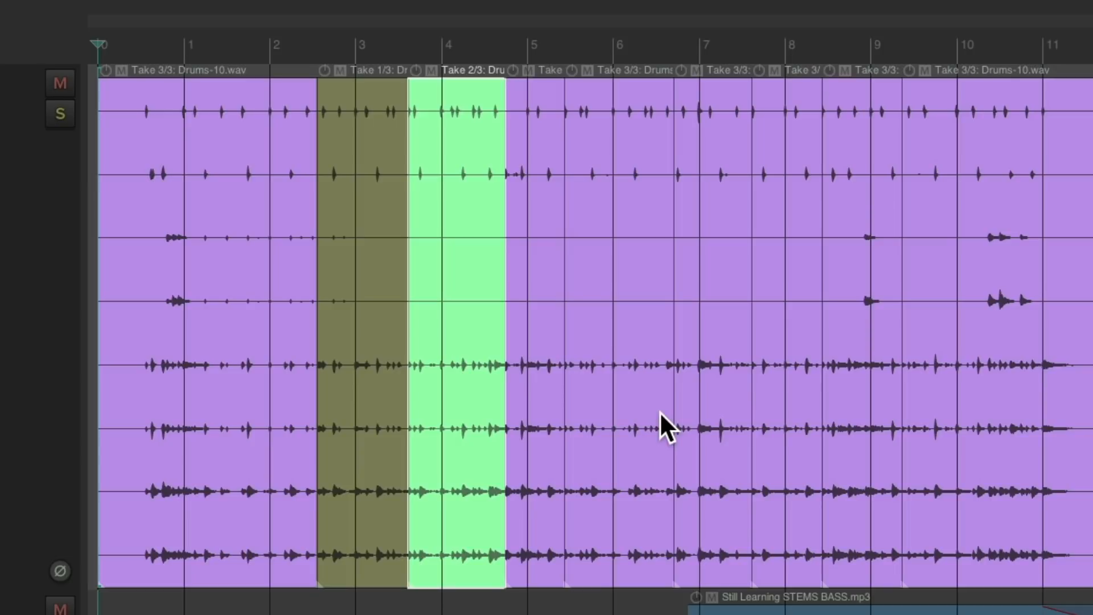
{"action": "mouse_move", "coordinate": [543, 220]}
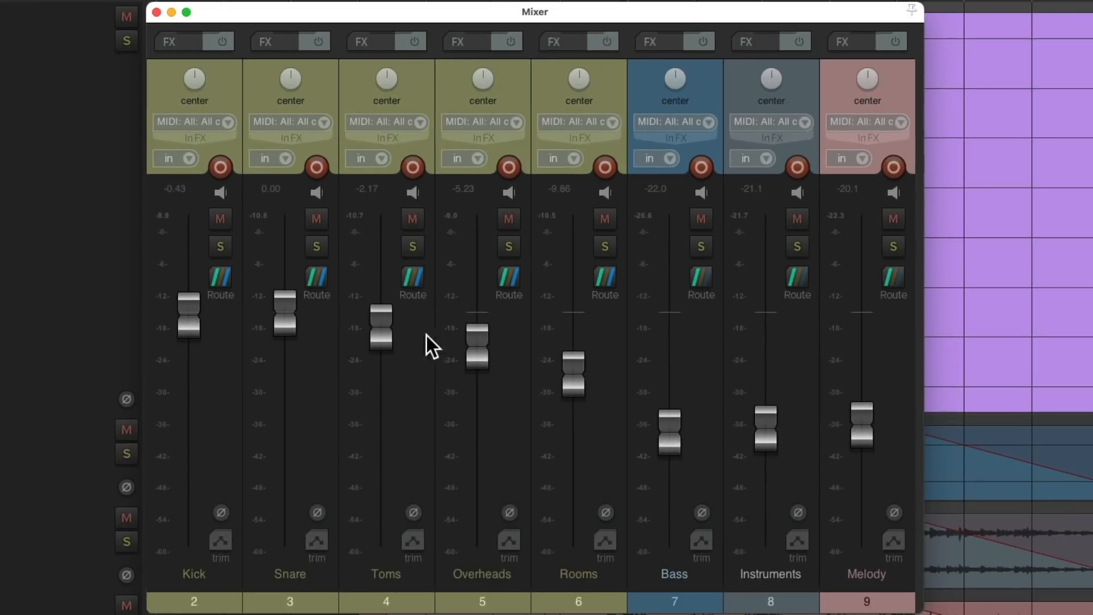
{"action": "mouse_move", "coordinate": [500, 477]}
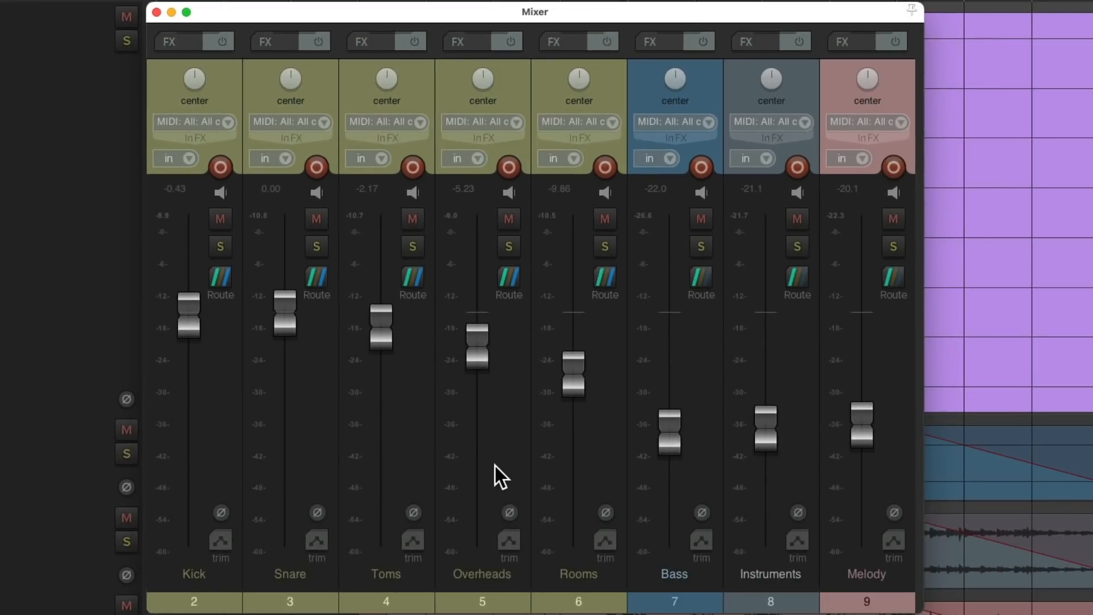